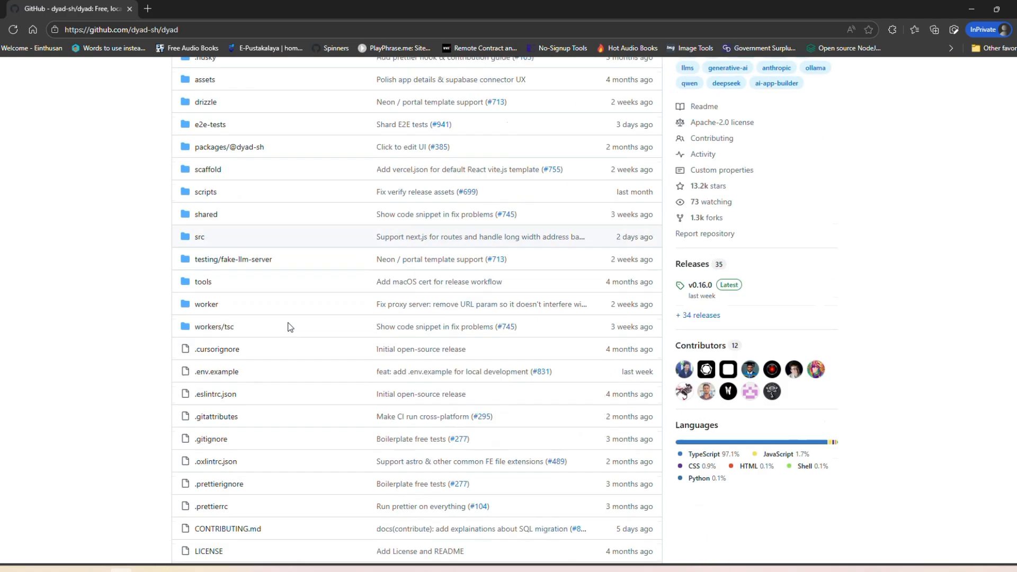
# - Follow the dyad.sh link in the README to the project website
pyautogui.scroll(-3)
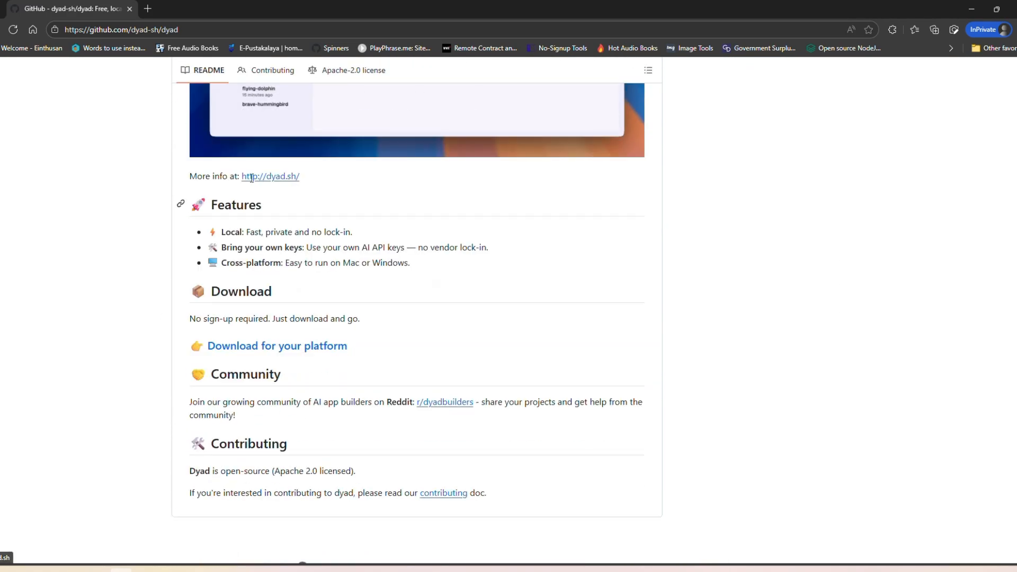
pyautogui.click(269, 176)
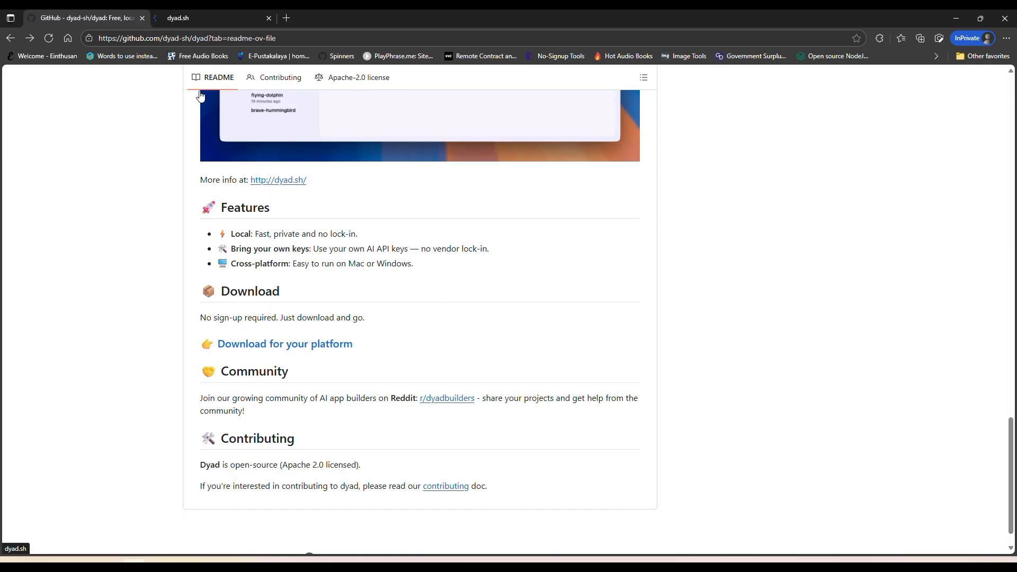
pyautogui.click(186, 18)
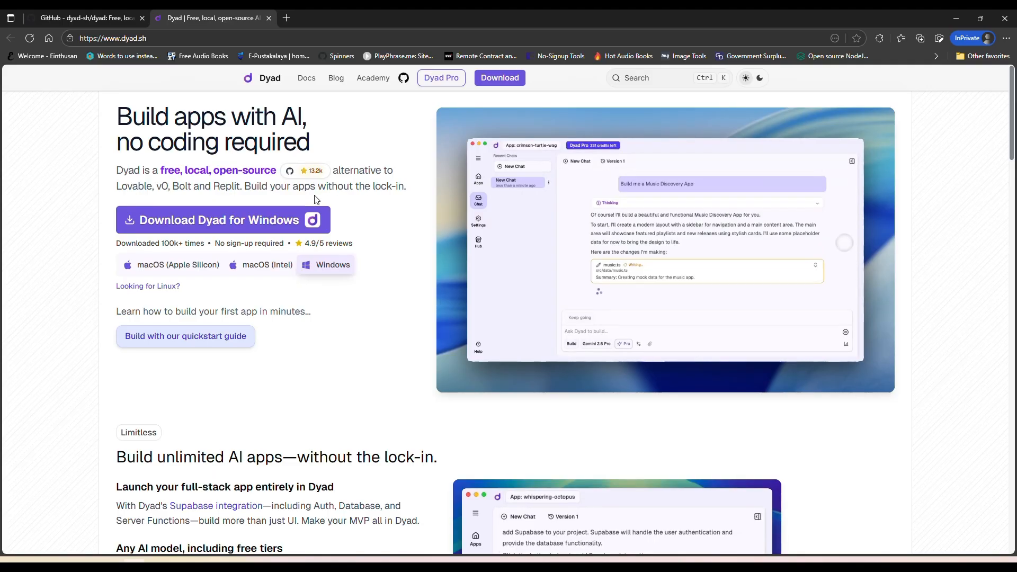
pyautogui.scroll(-3)
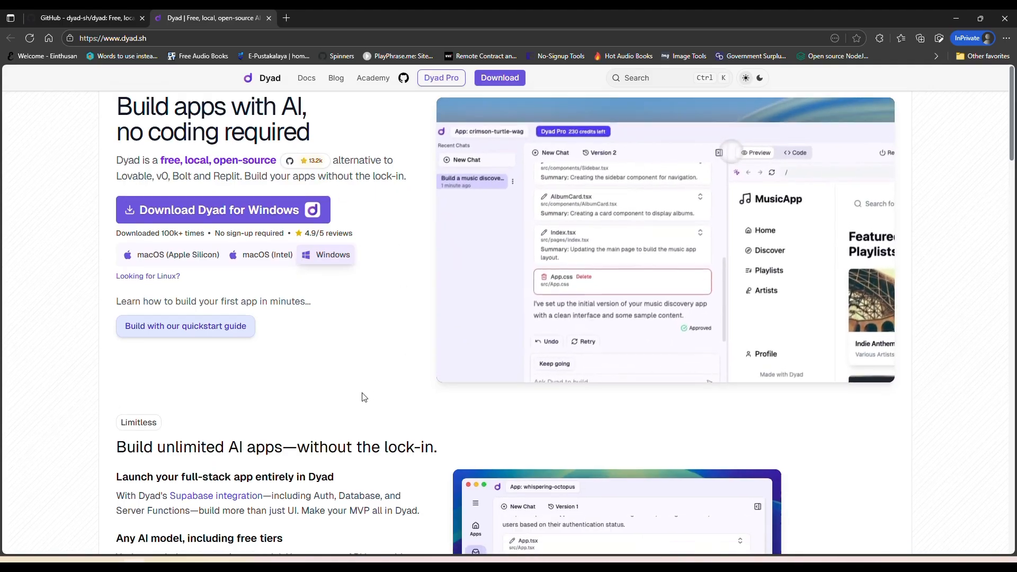
pyautogui.scroll(-3)
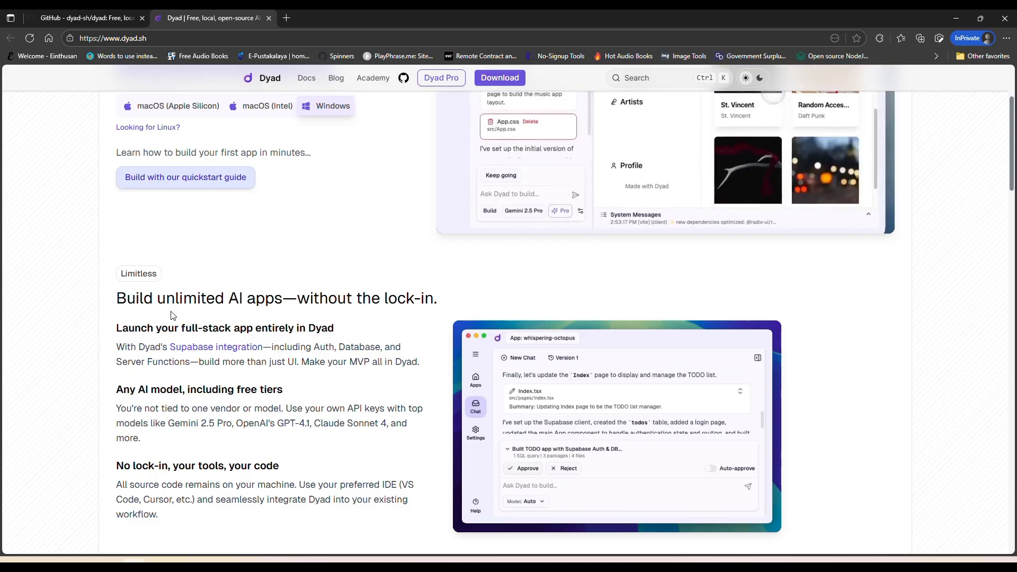
pyautogui.scroll(-3)
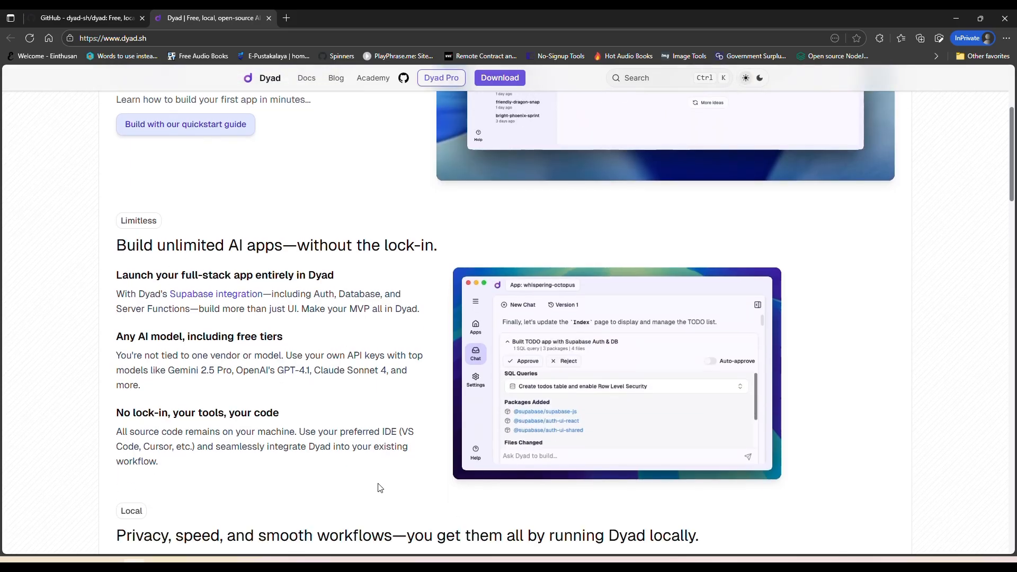
pyautogui.scroll(-3)
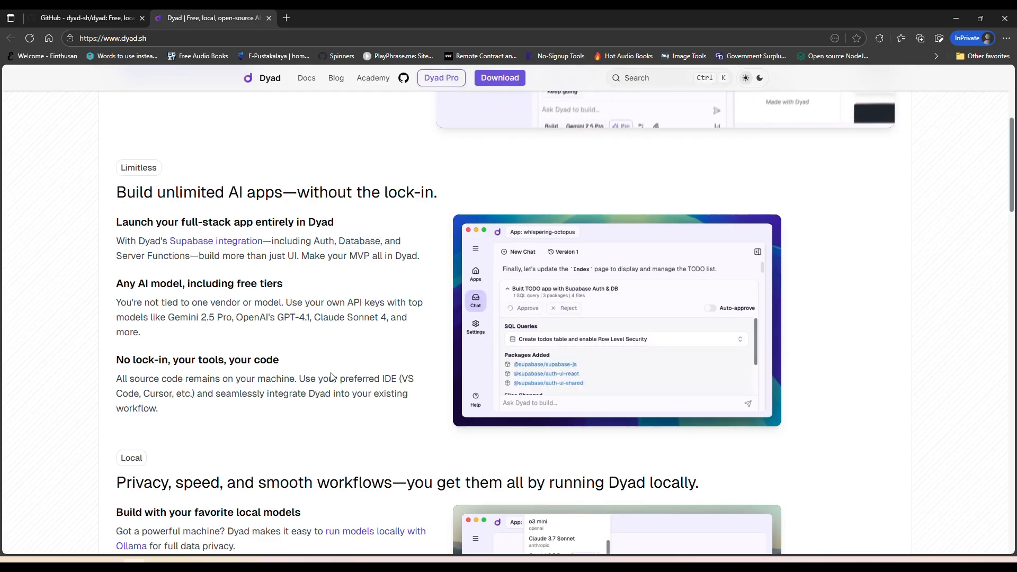
pyautogui.scroll(-3)
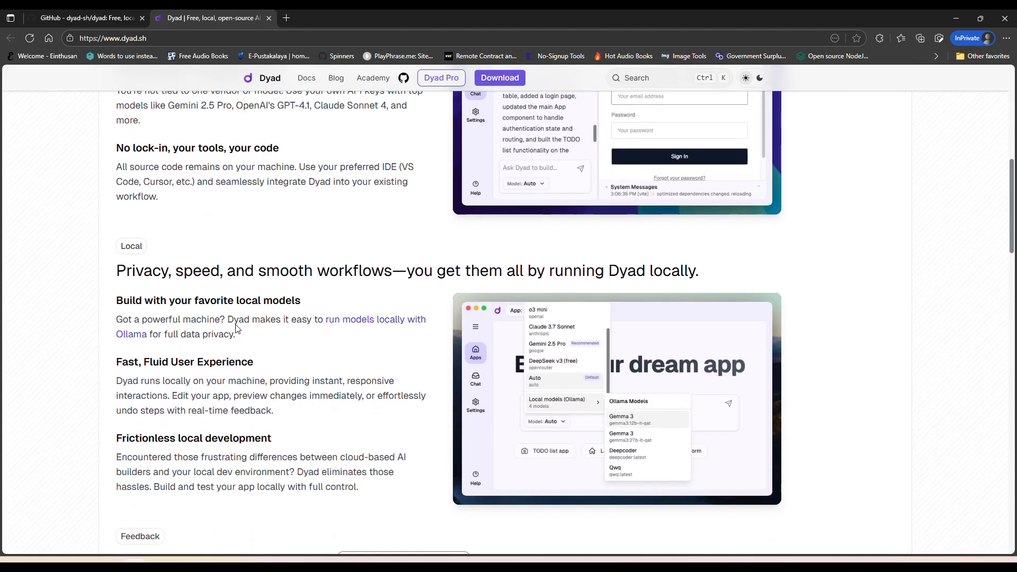
pyautogui.scroll(-3)
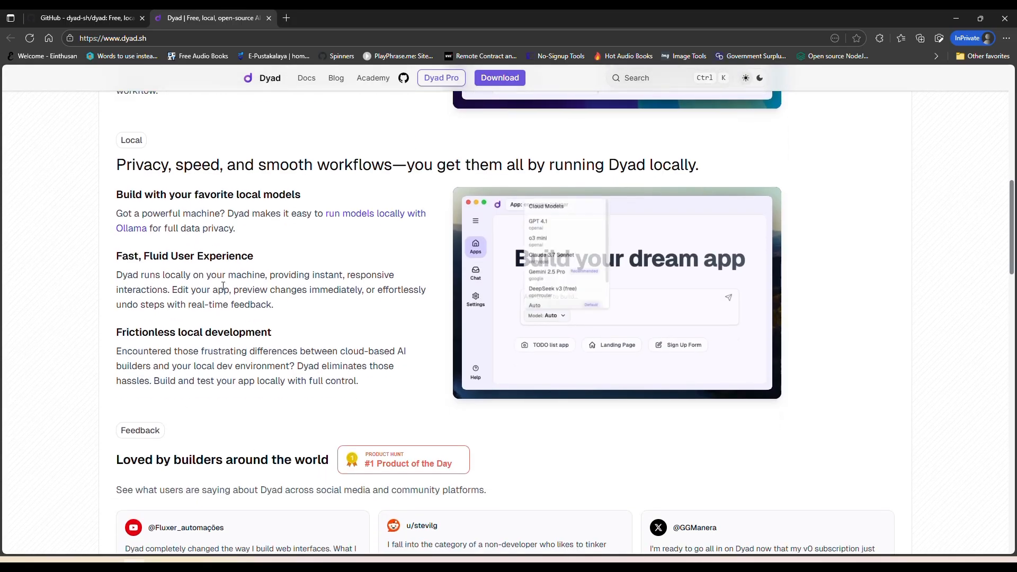
pyautogui.scroll(-3)
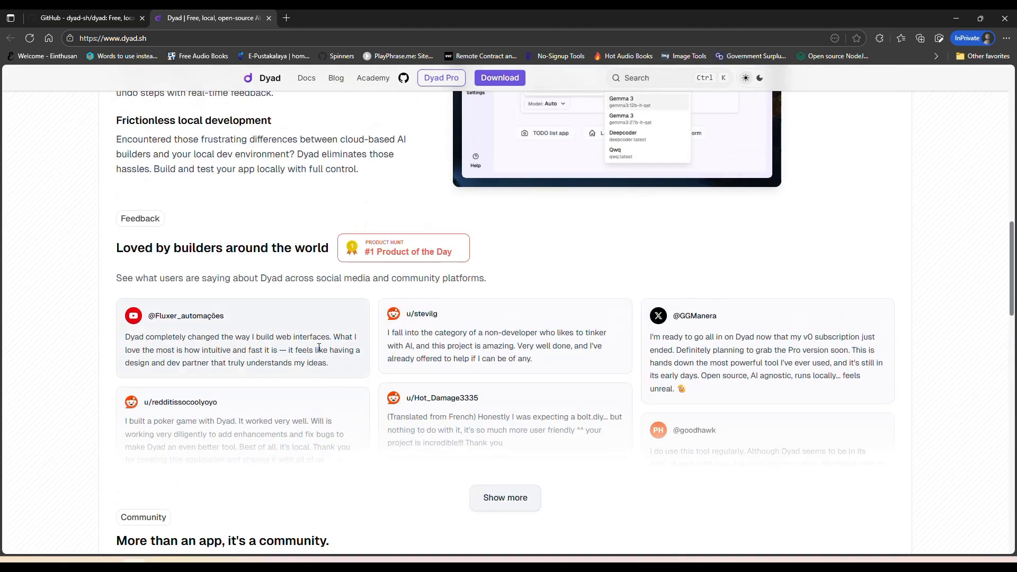
pyautogui.scroll(3)
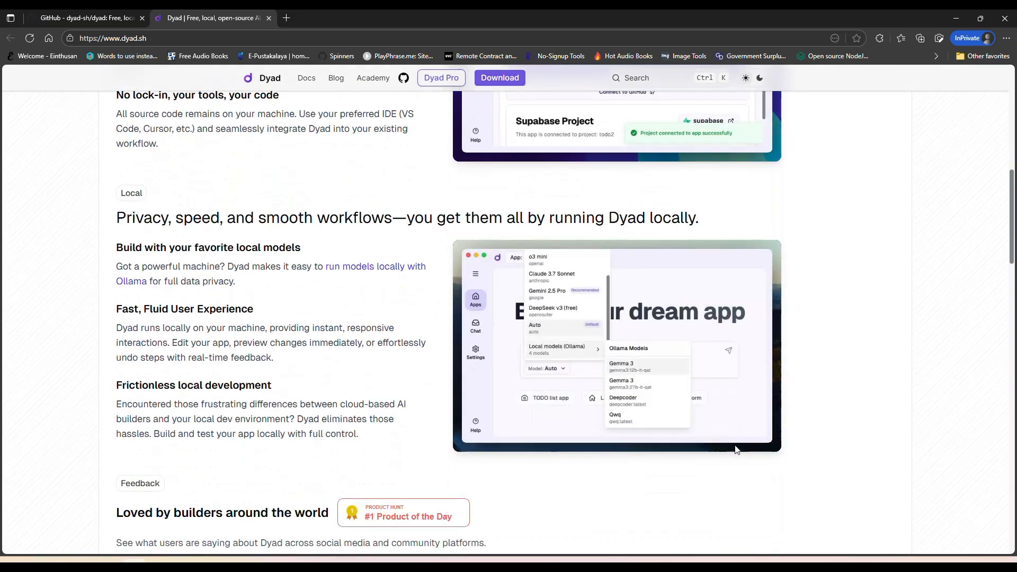
pyautogui.scroll(-3)
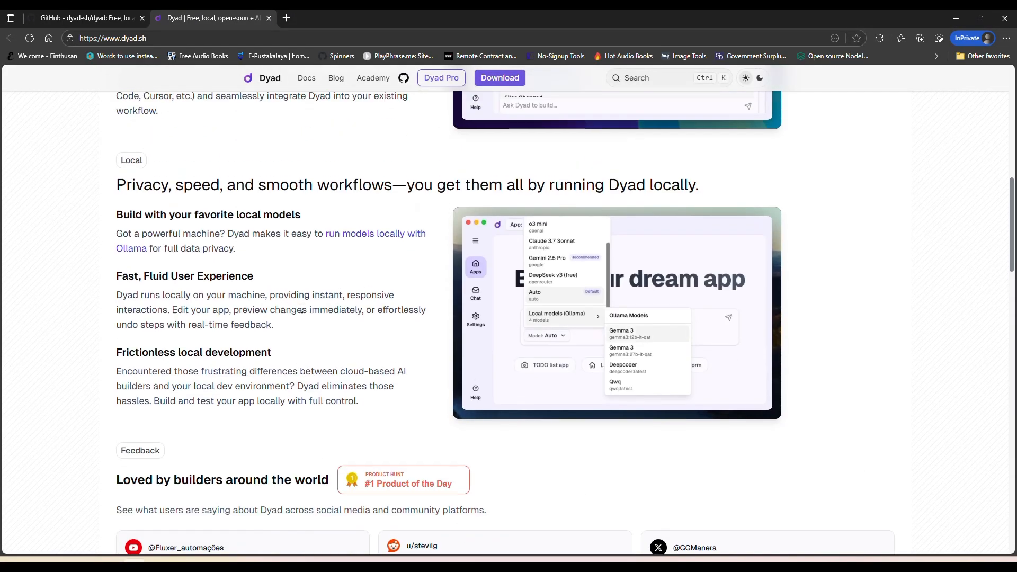
pyautogui.scroll(3)
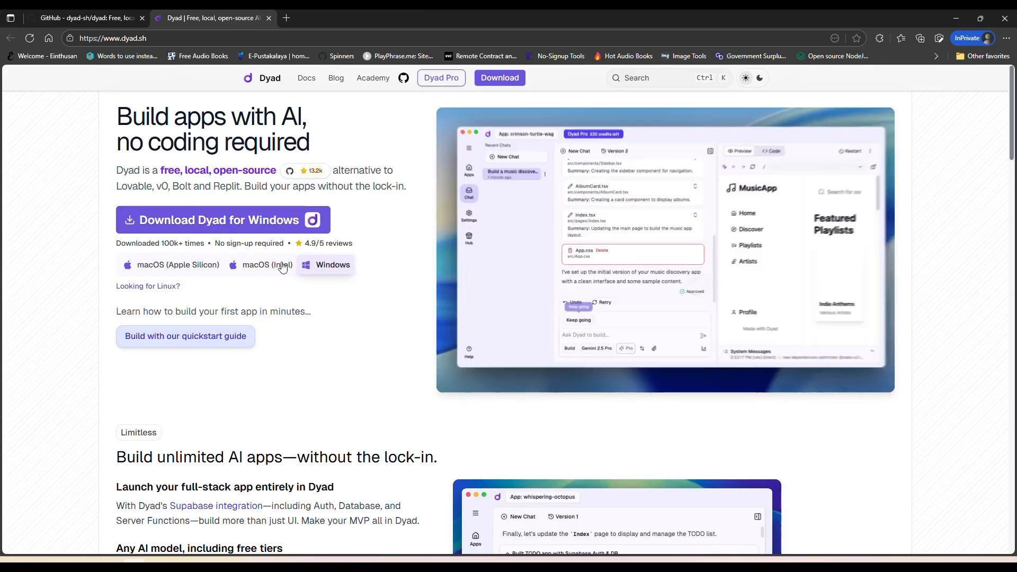
pyautogui.scroll(-3)
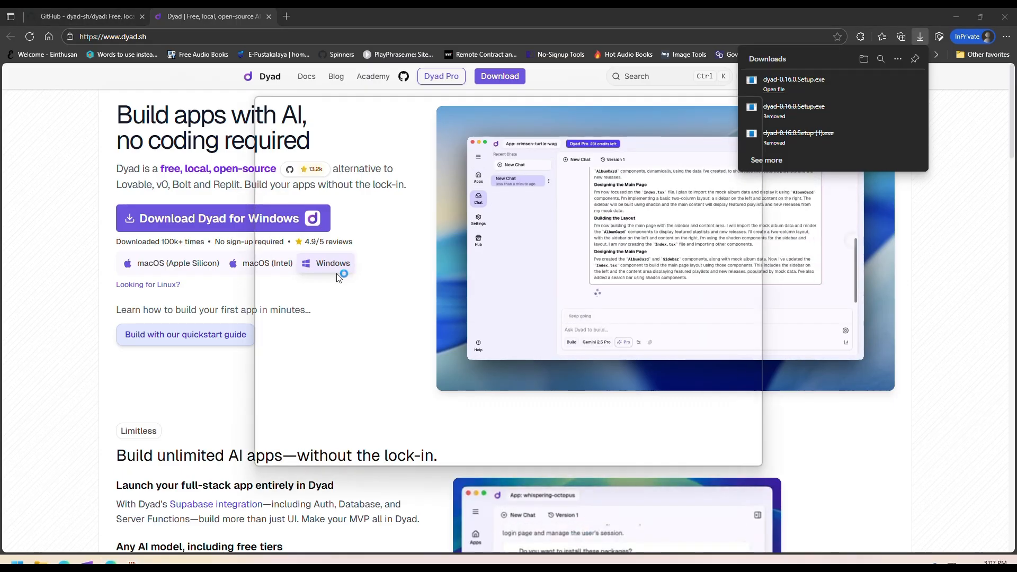
# - Launch the downloaded dyad-0.16.0-Setup.exe installer
pyautogui.click(773, 89)
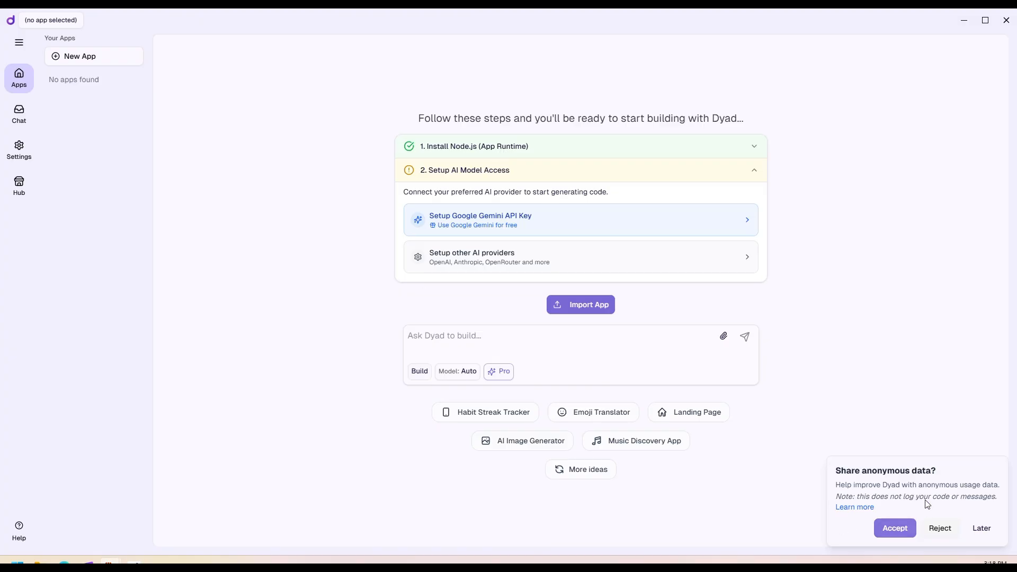
pyautogui.moveTo(772, 407)
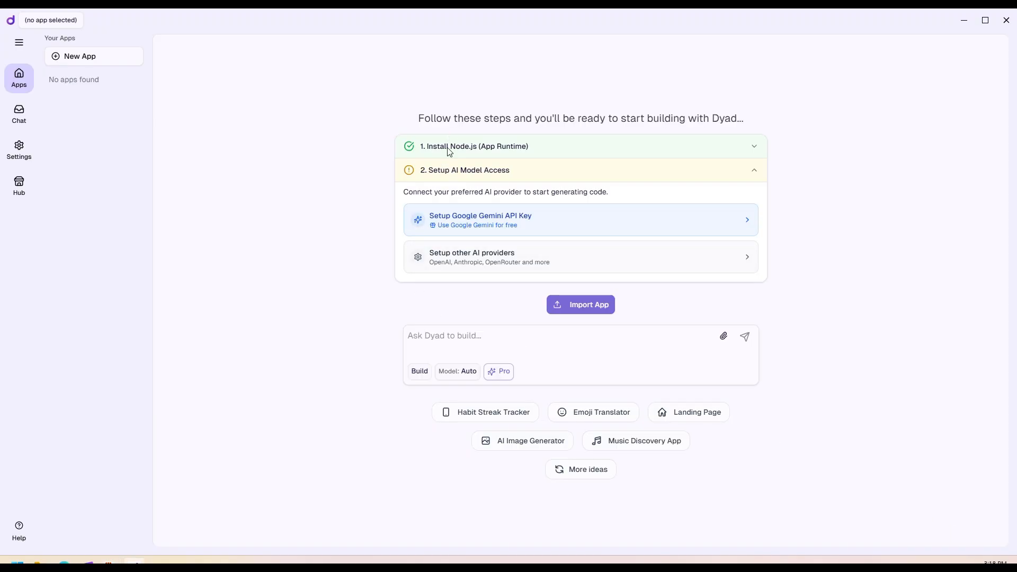
pyautogui.moveTo(501, 261)
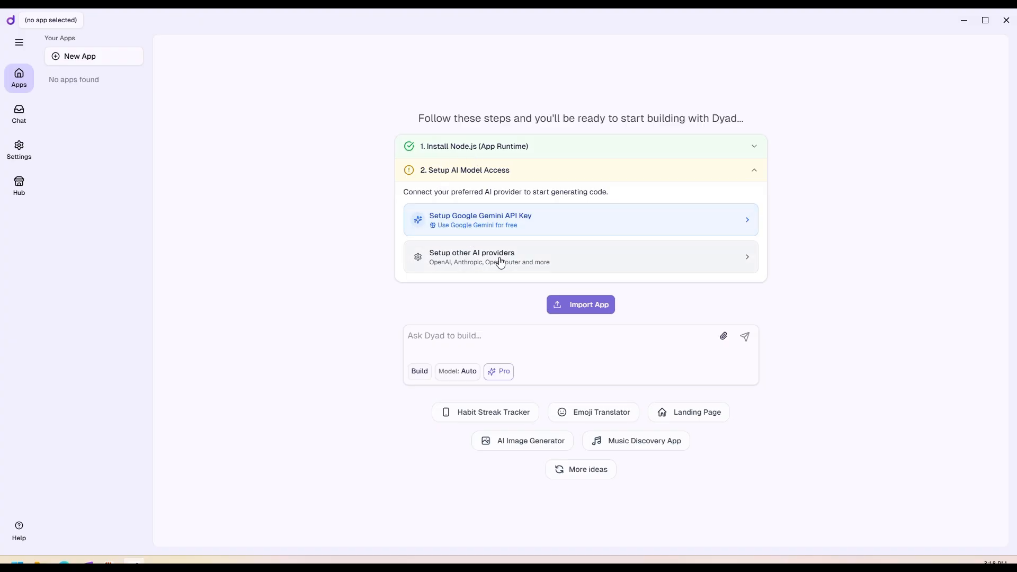
pyautogui.moveTo(485, 264)
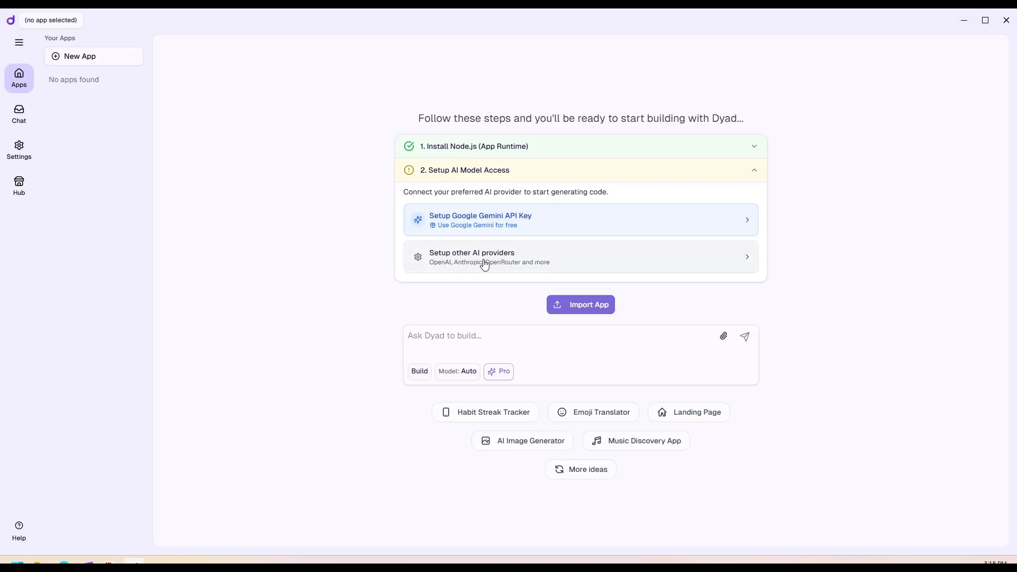
pyautogui.moveTo(491, 239)
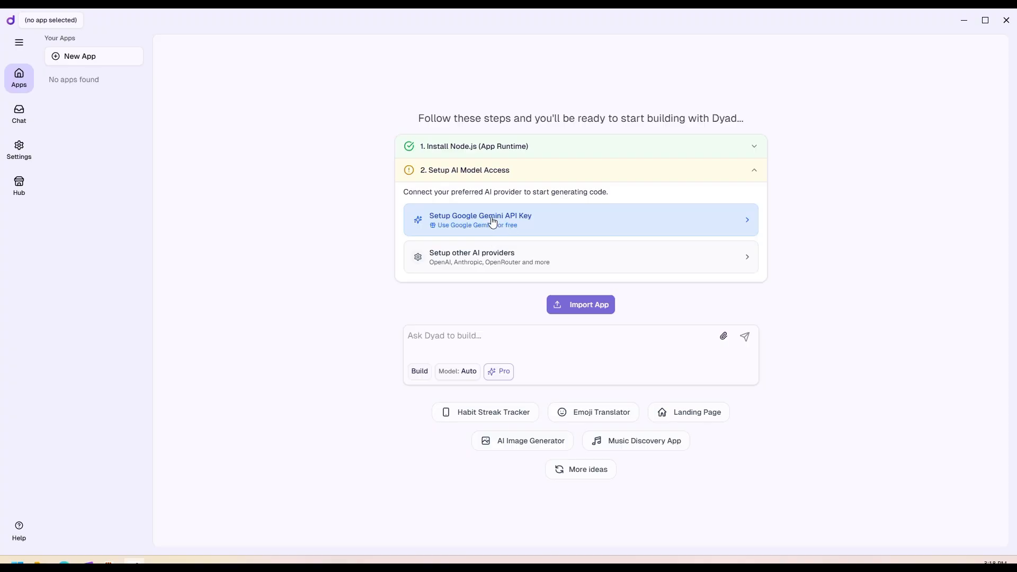
pyautogui.moveTo(502, 216)
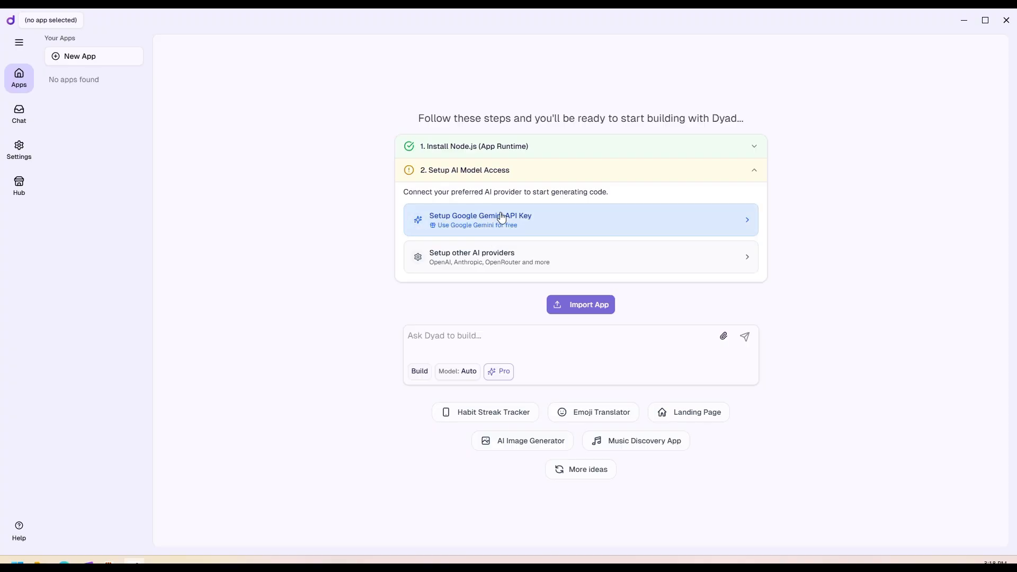
# - Start Google Gemini API key setup from the Setup AI Model Access step
pyautogui.click(503, 220)
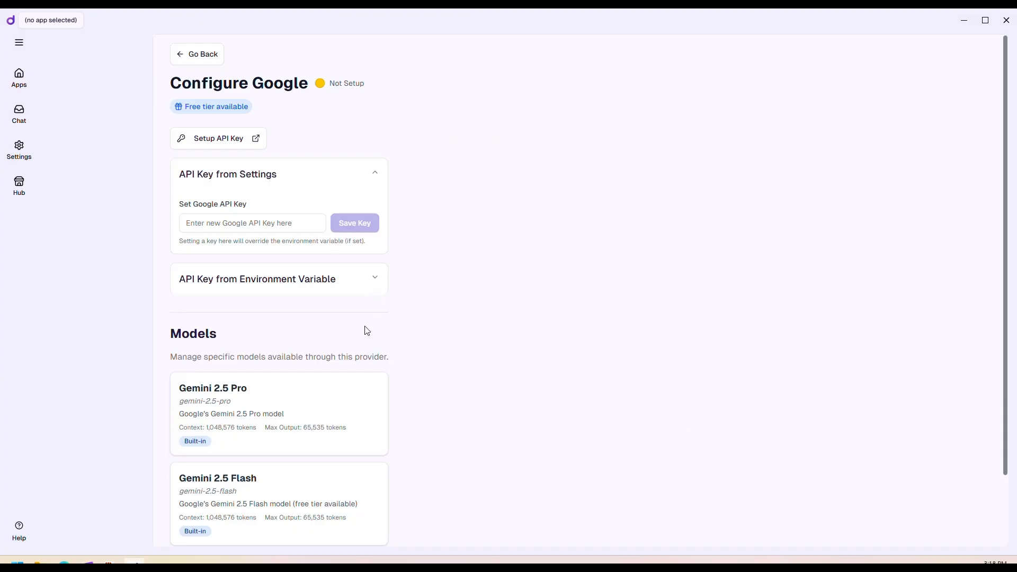
pyautogui.moveTo(84, 551)
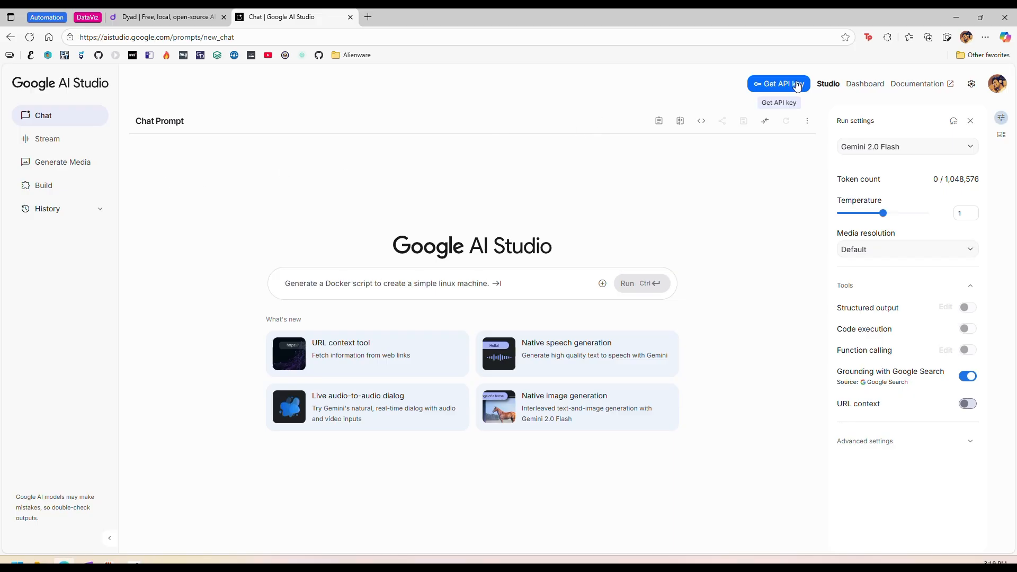
# - Create a new Gemini API key in AI Studio and dismiss its generated-key dialog
pyautogui.click(778, 84)
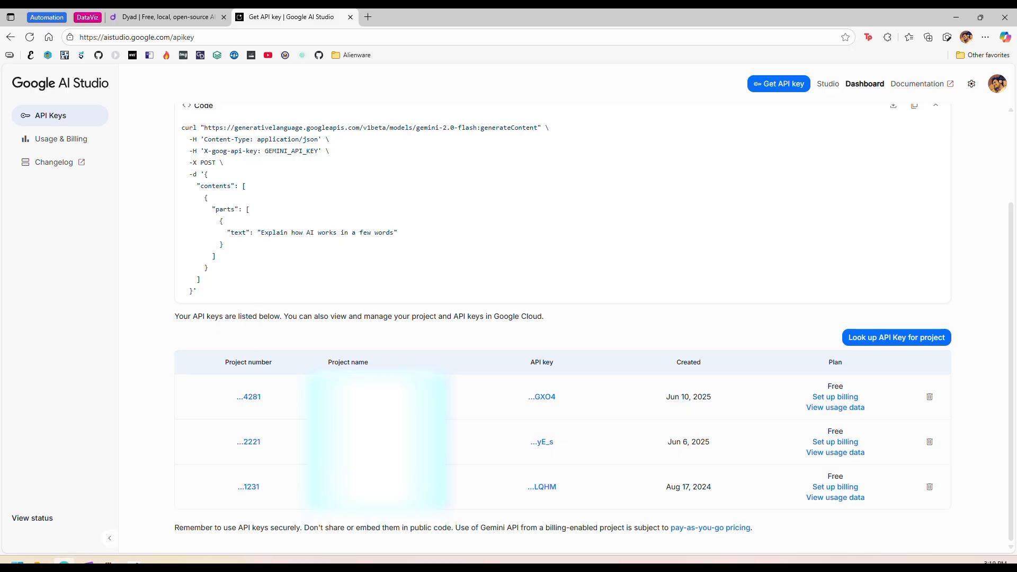
pyautogui.moveTo(586, 482)
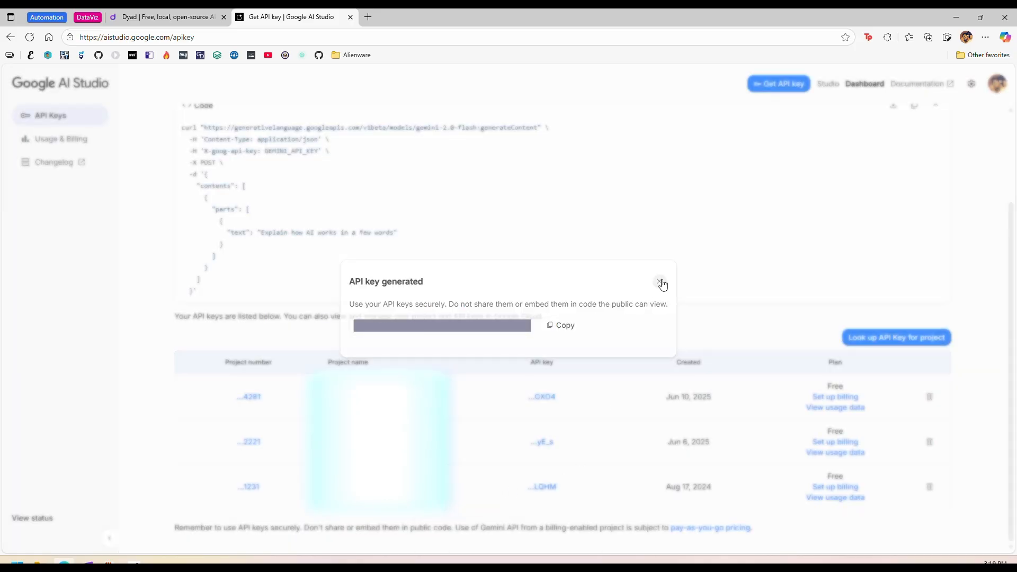
pyautogui.click(662, 283)
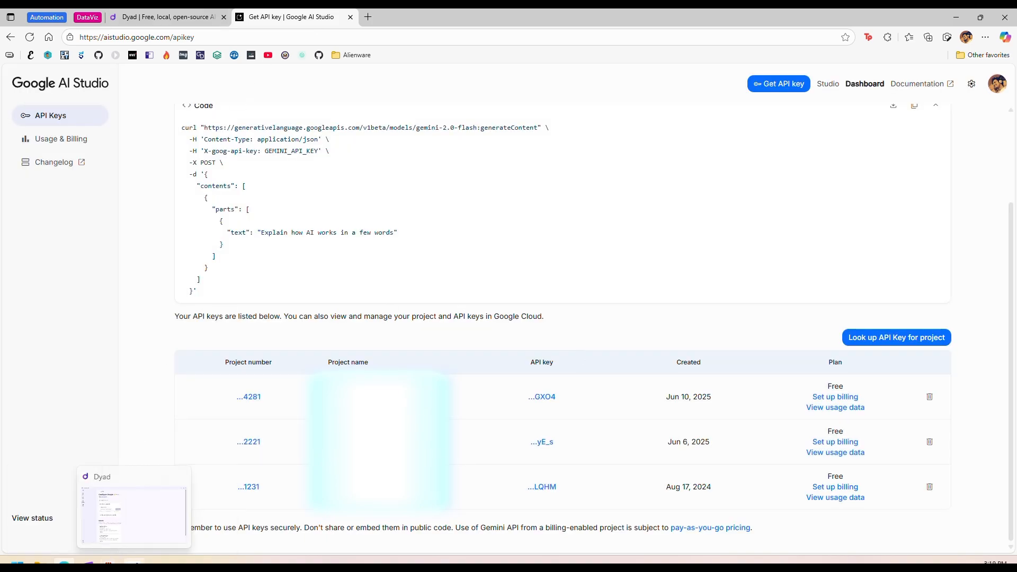
# - Paste the Gemini key into the Set Google API Key field and save it
pyautogui.click(133, 512)
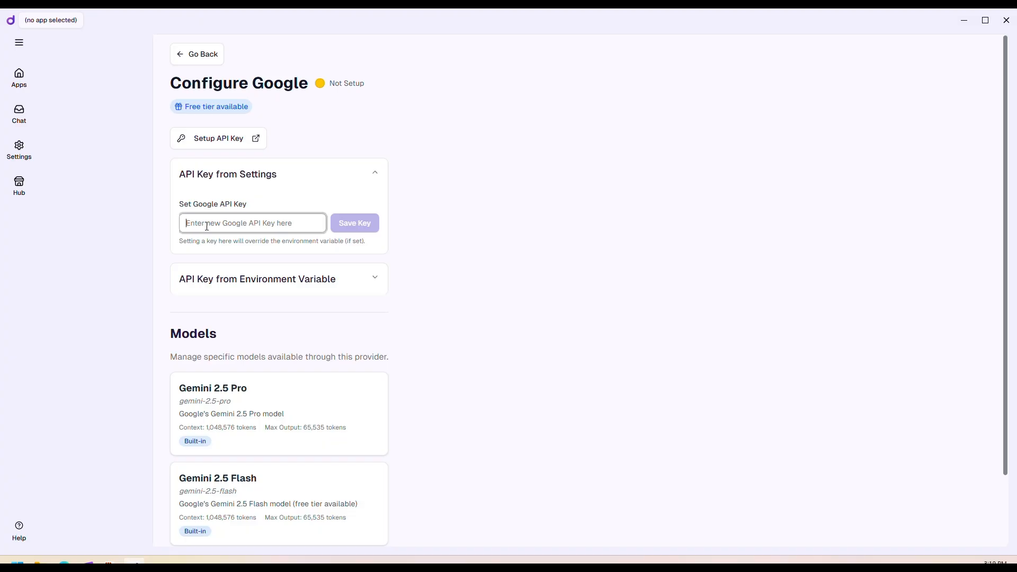
pyautogui.moveTo(334, 208)
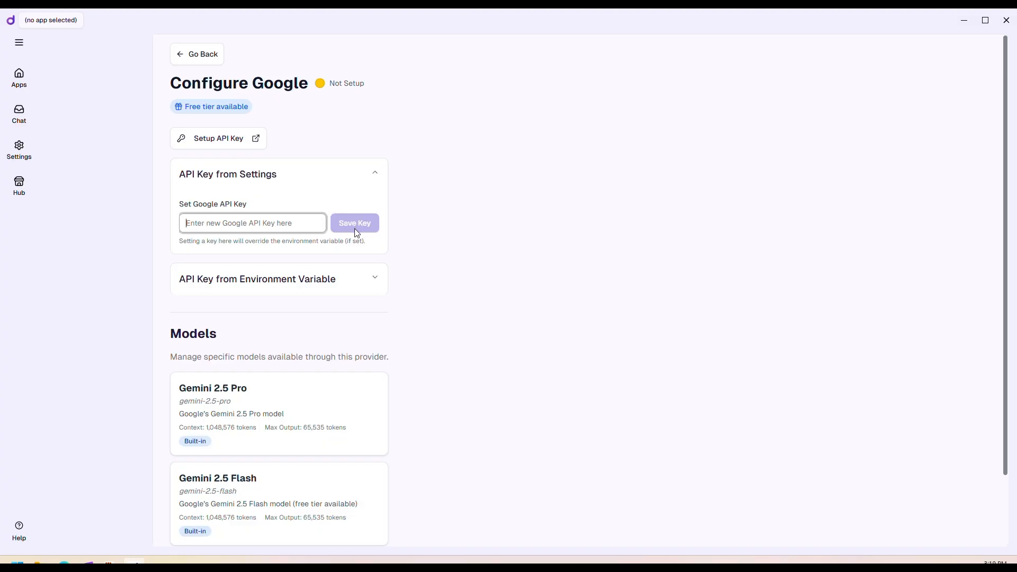
pyautogui.click(354, 223)
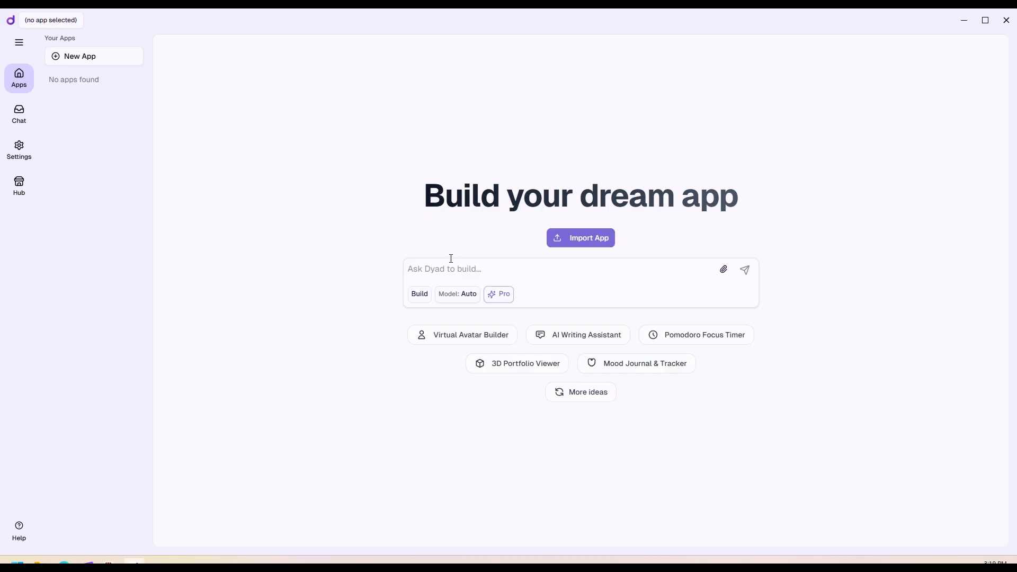
pyautogui.moveTo(472, 26)
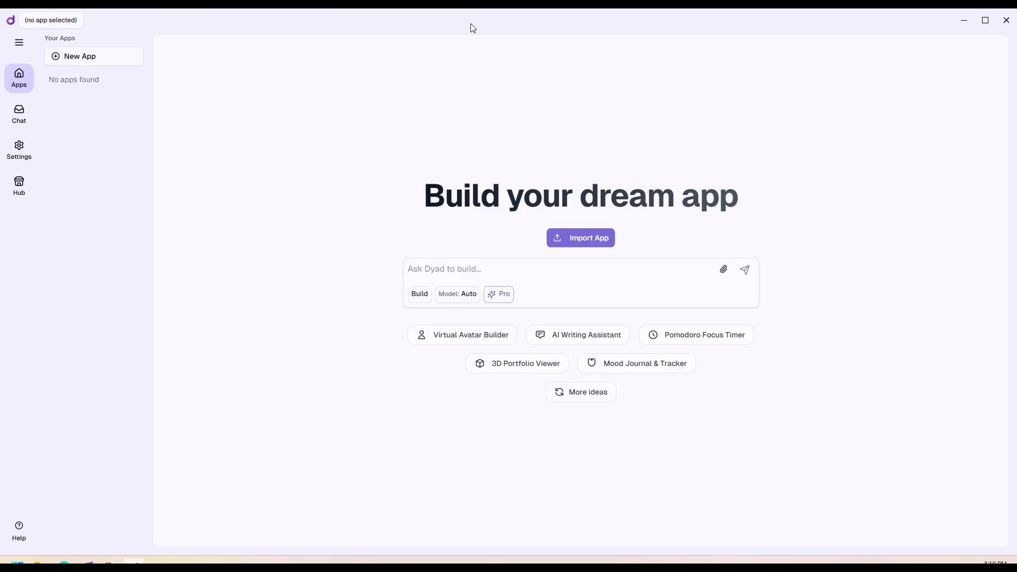
pyautogui.moveTo(472, 301)
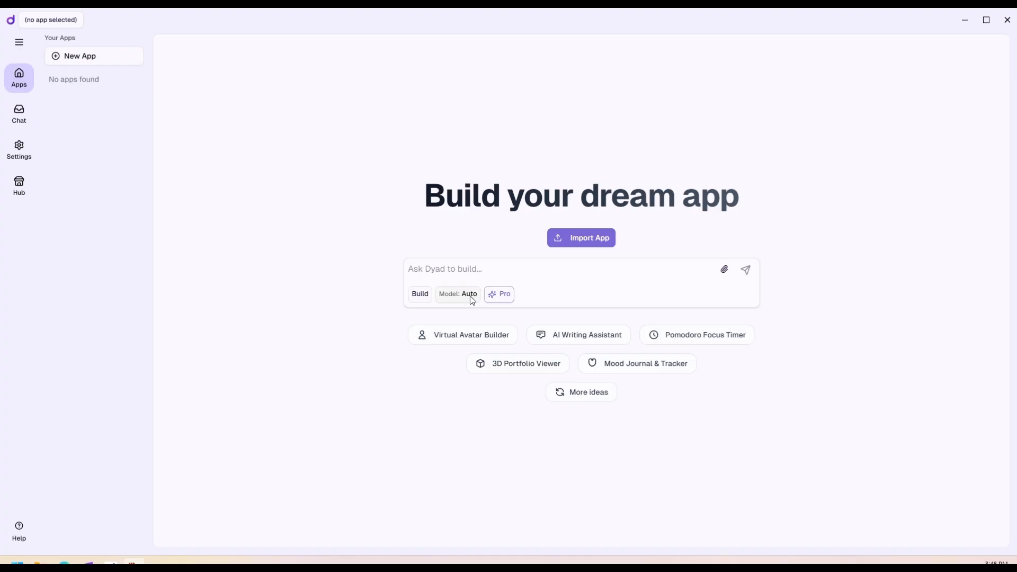
# - Choose Google's Gemini 2.5 Pro as the build model and focus the prompt box
pyautogui.click(458, 294)
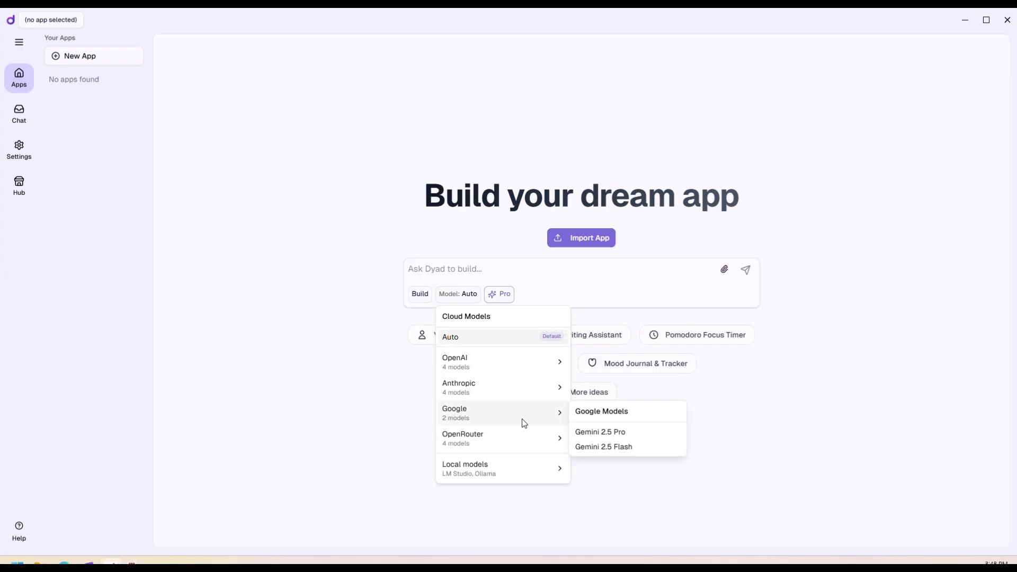
pyautogui.moveTo(532, 405)
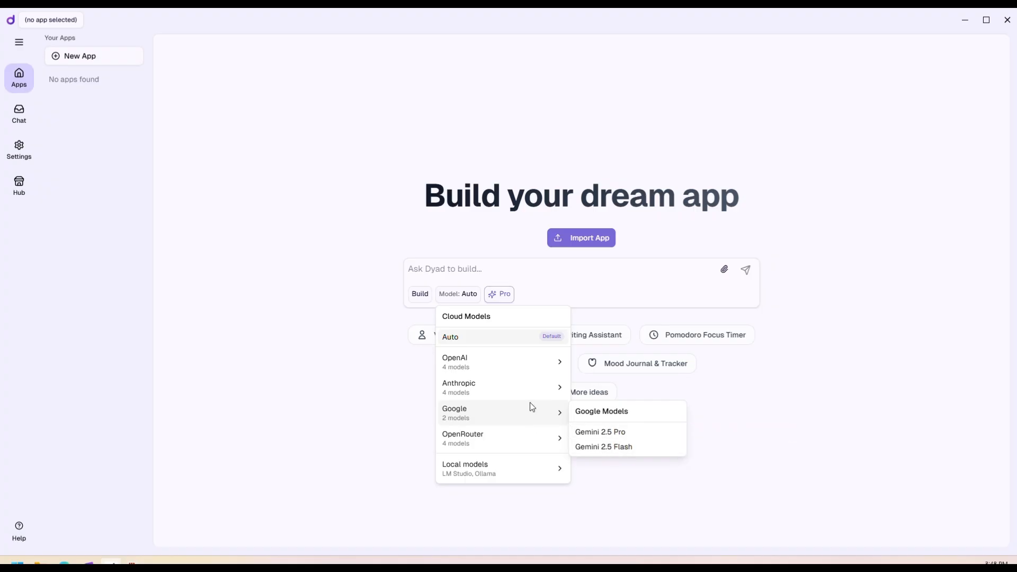
pyautogui.click(600, 432)
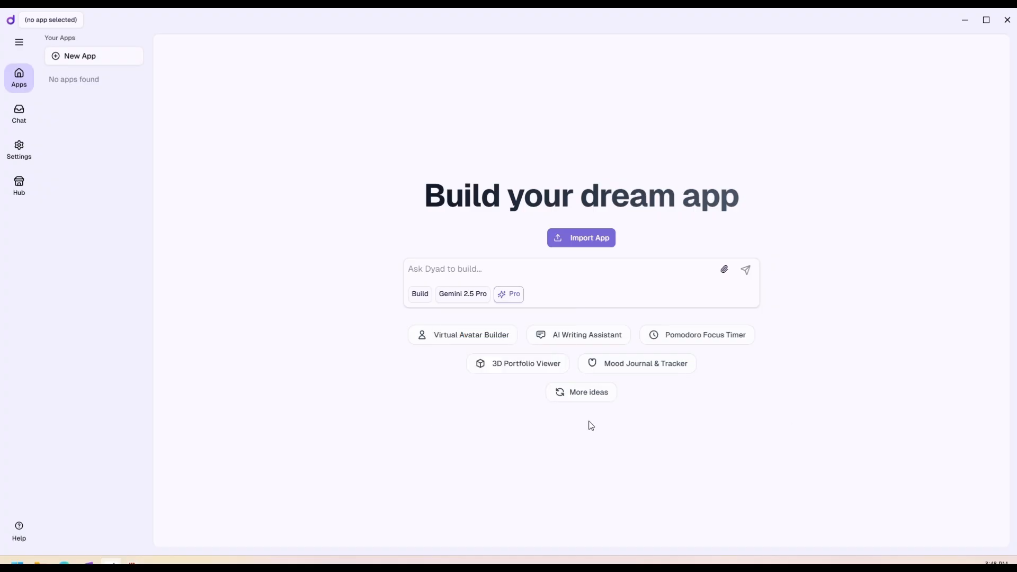
pyautogui.click(429, 273)
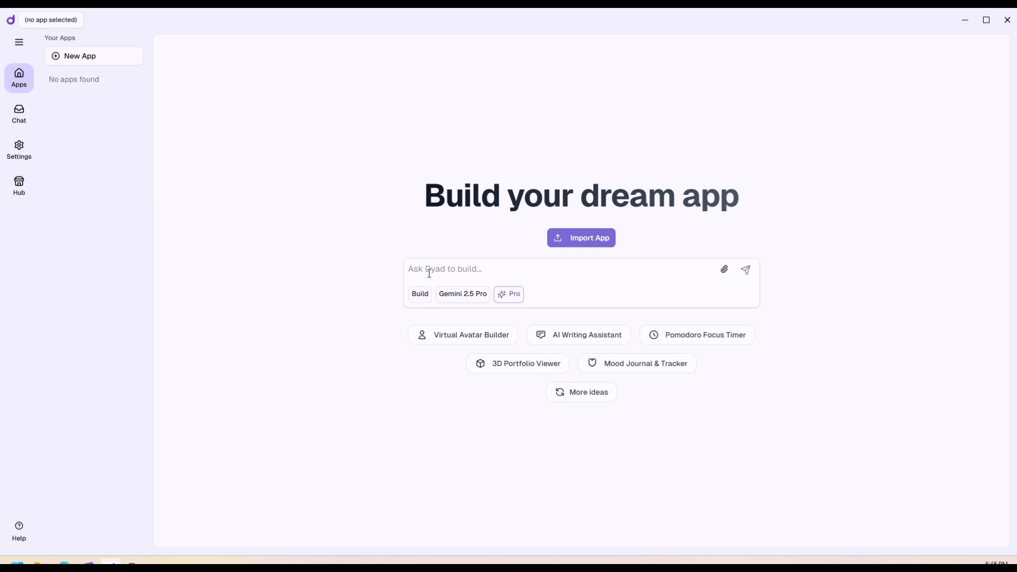
# - Request a 2-page web app for coffee shop "The daily grind" with prices and an add-to-cart
pyautogui.write('Create a')
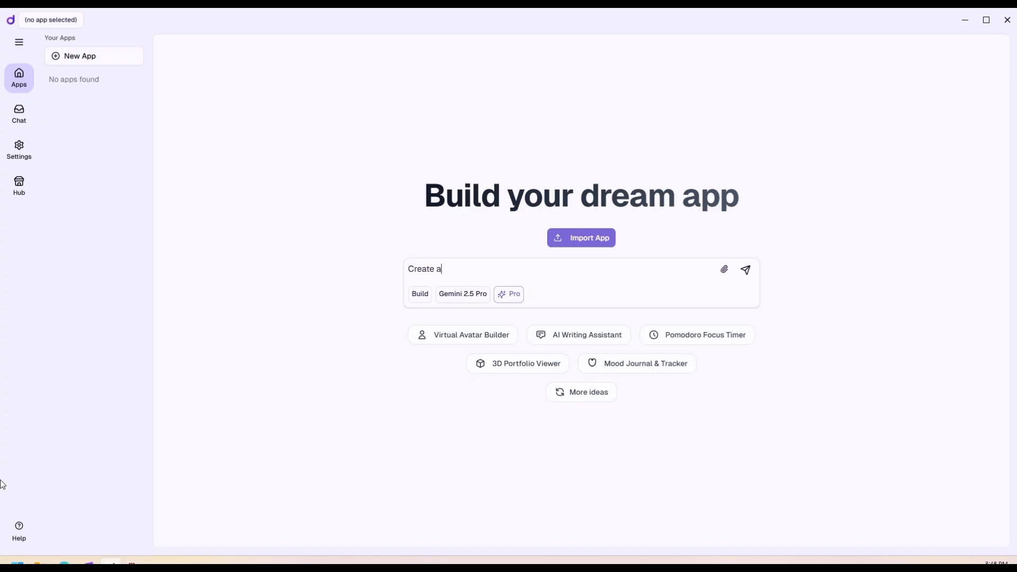
pyautogui.write('2 page web')
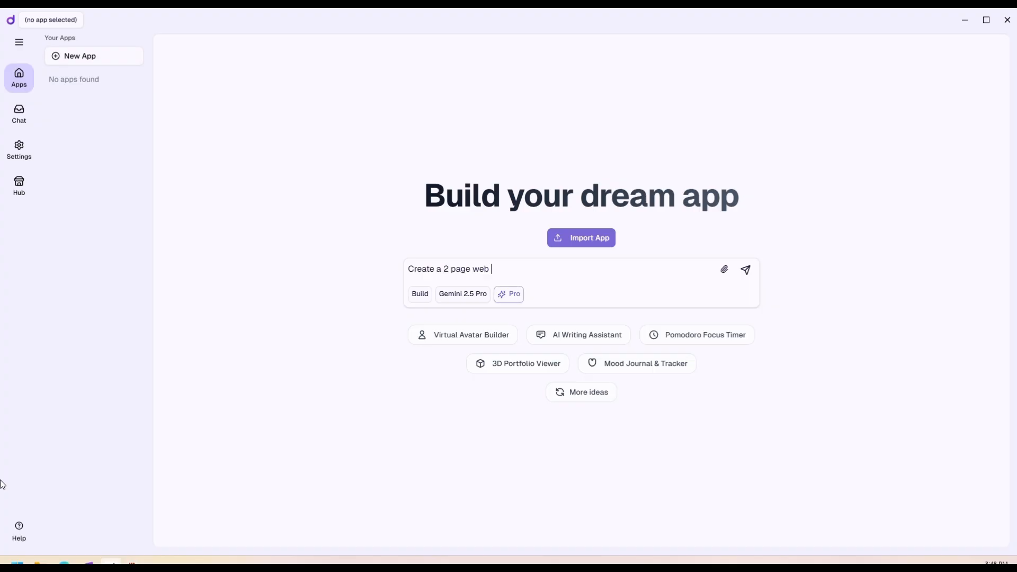
pyautogui.write('app for a')
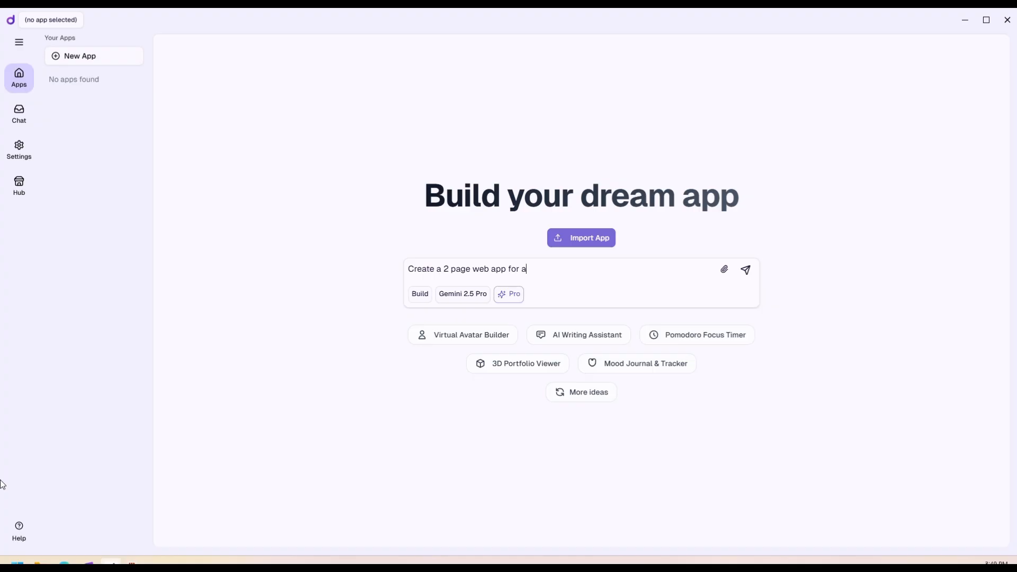
pyautogui.write('coffee shop called "The daily grind"')
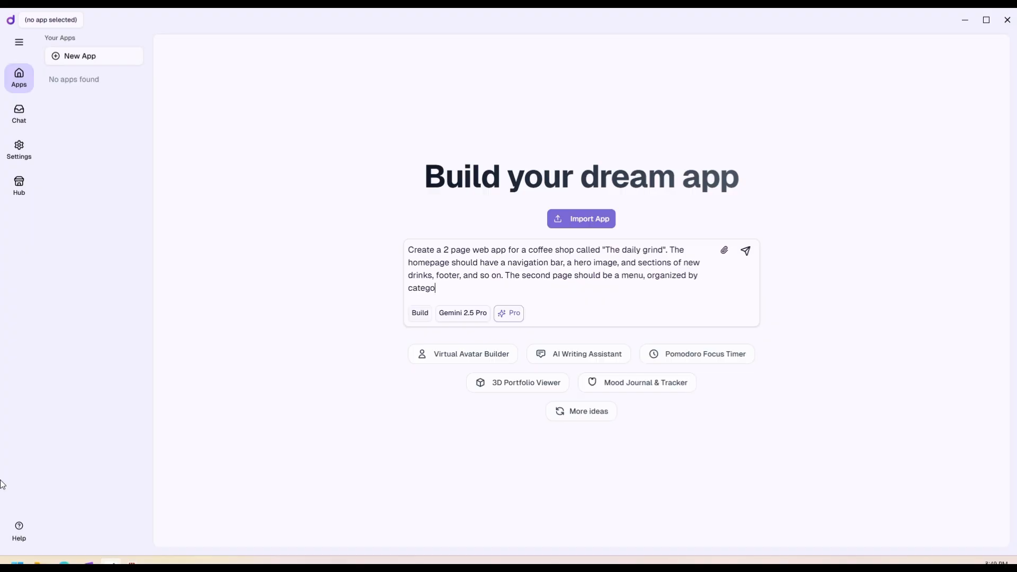
pyautogui.write('ry, with prices and')
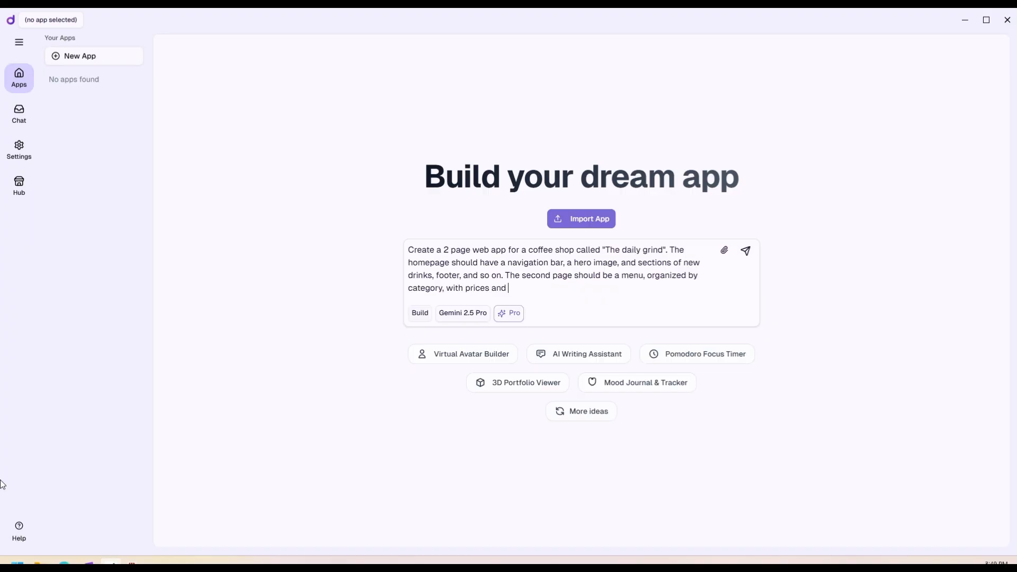
pyautogui.write('a way to add items to a card. Use R')
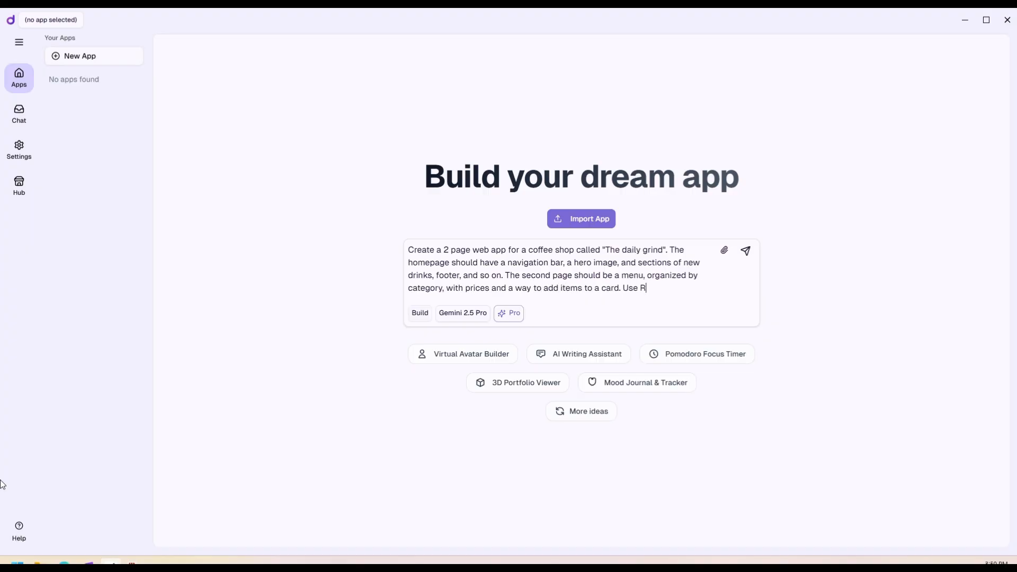
# - Specify React, Next.js, Tailwind, lucide icons, and well-commented final code
pyautogui.write('eact, Next.js, and Tailwind. Using')
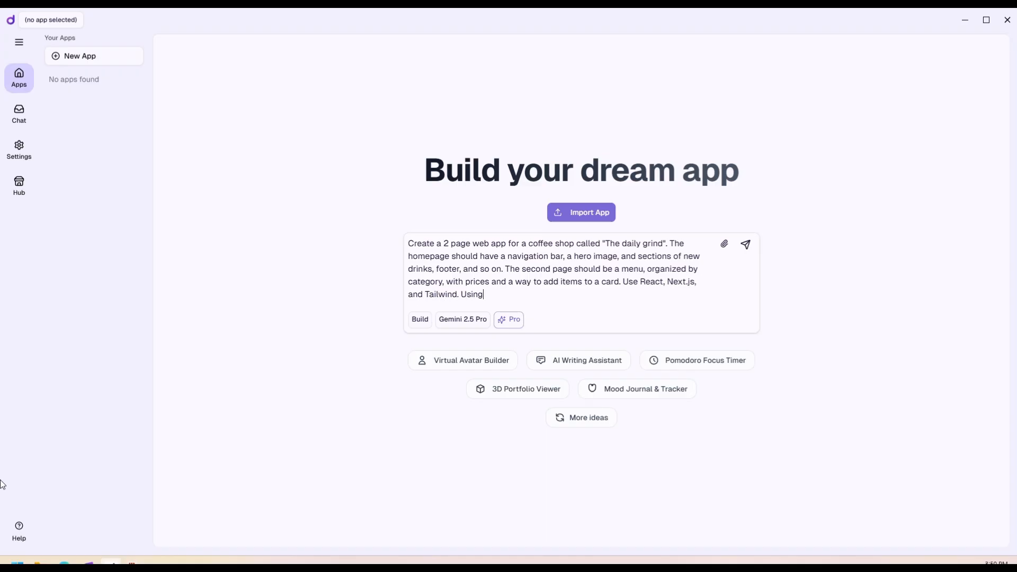
pyautogui.write('lucide for icons. Make sure the design is fully responsive')
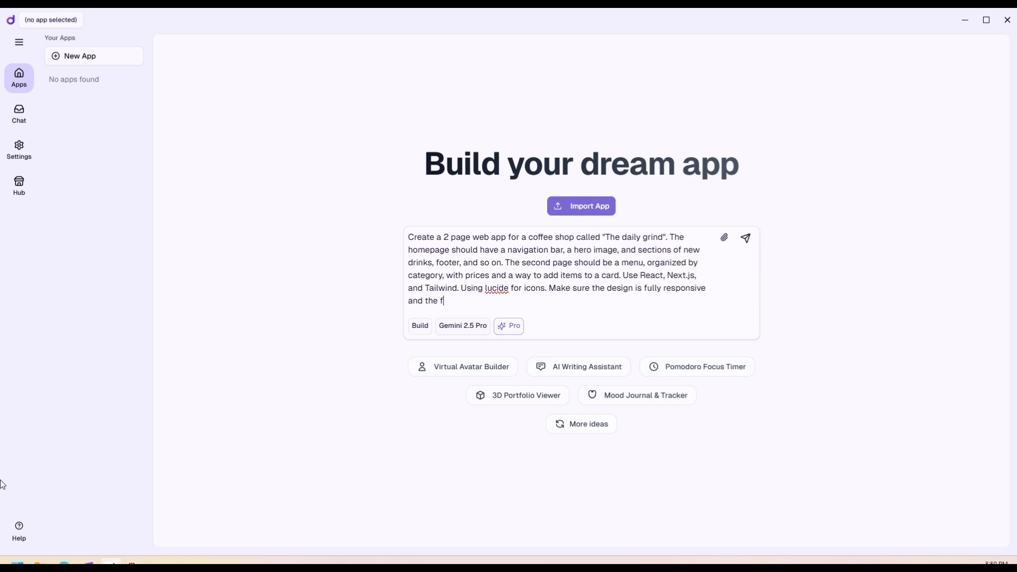
pyautogui.write('inal output of the code should be')
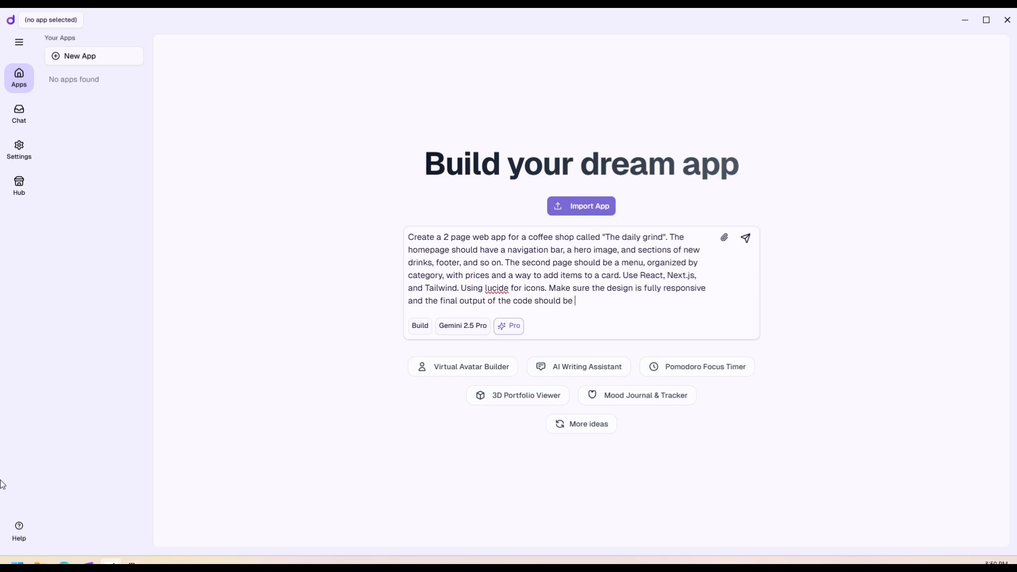
pyautogui.write('well structured')
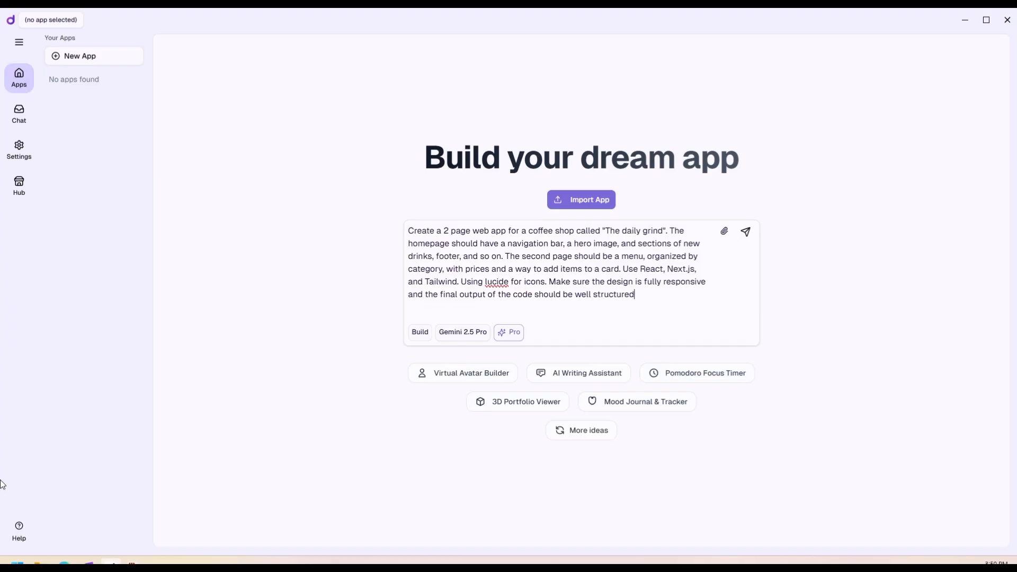
pyautogui.write('and commented')
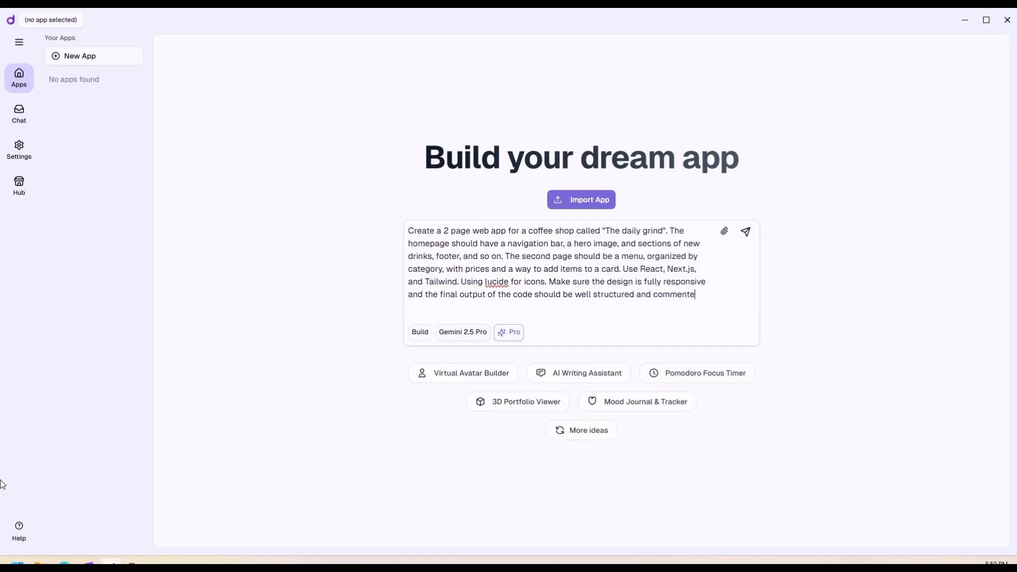
pyautogui.write('d.')
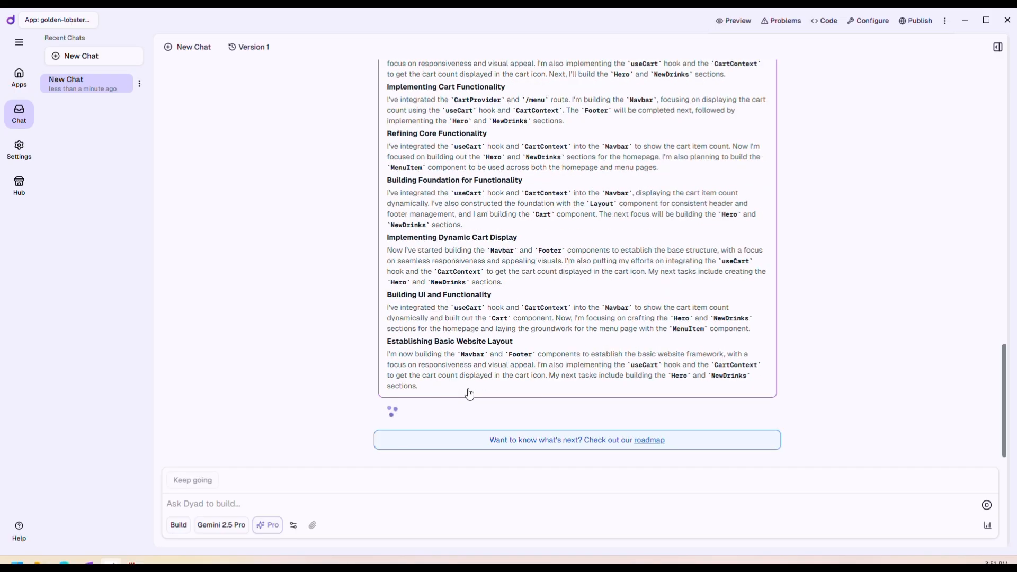
# - Follow Dyad's streamed plan and generated file list as it builds the site
pyautogui.scroll(-3)
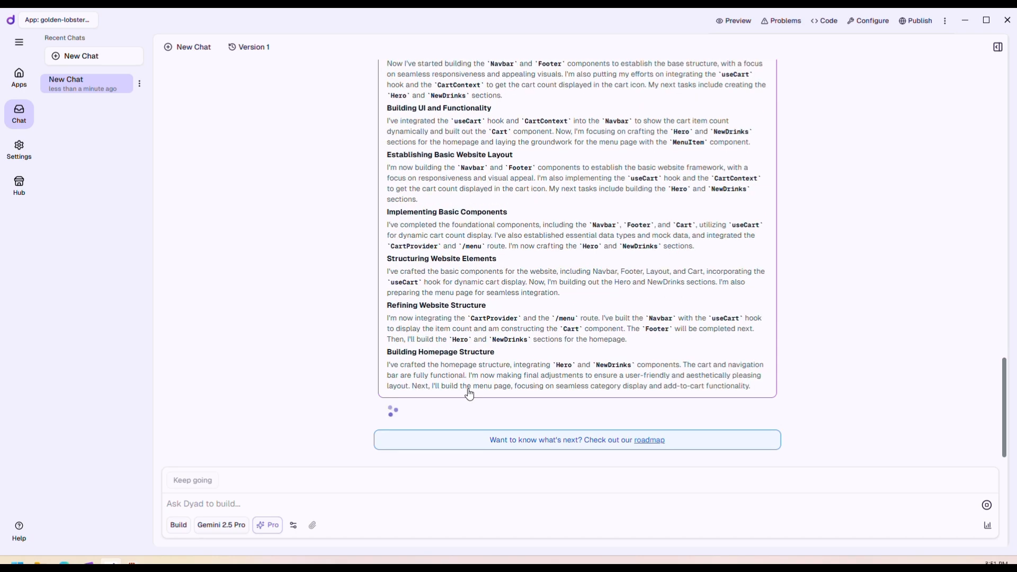
pyautogui.scroll(-3)
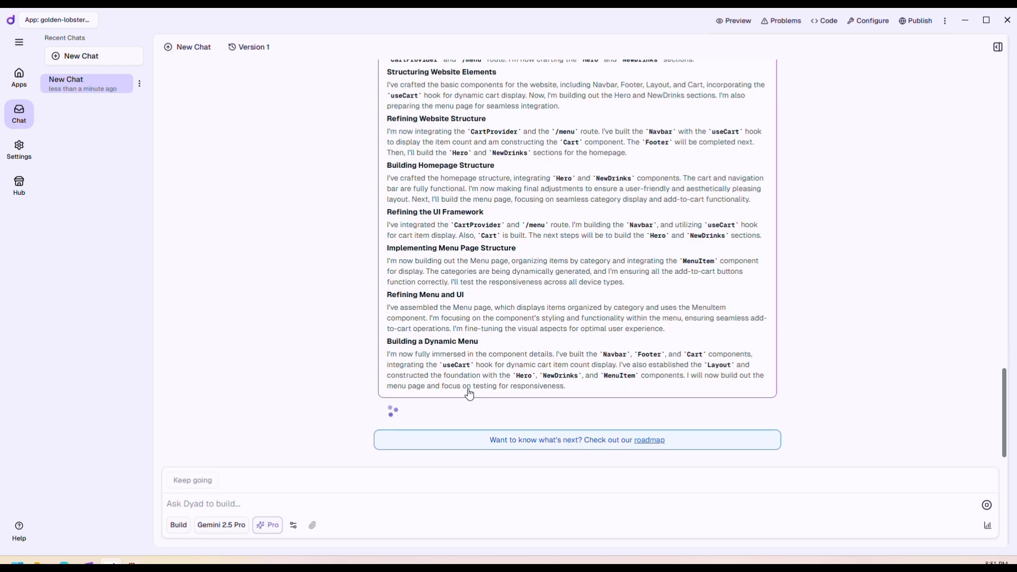
pyautogui.scroll(-3)
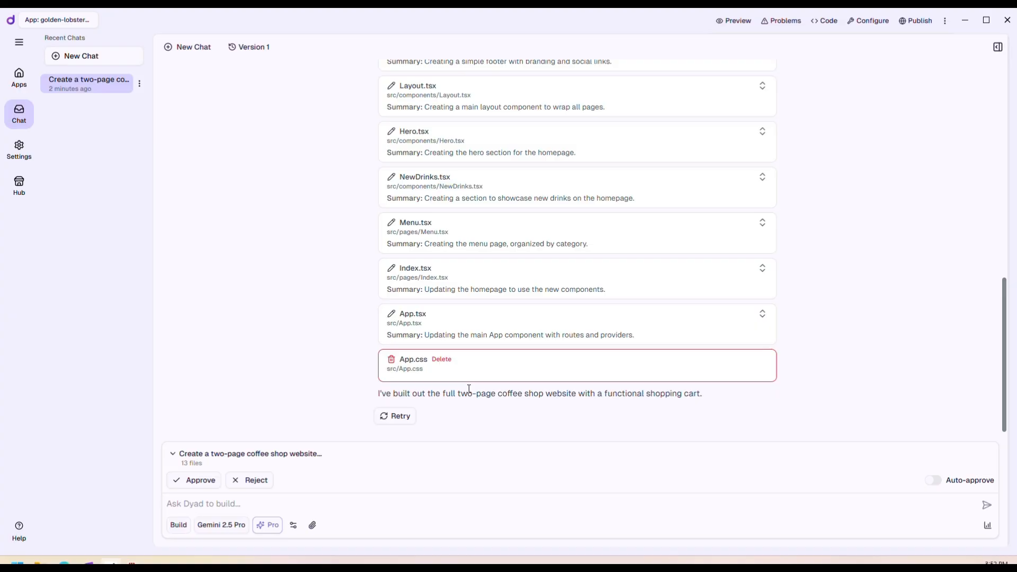
# - Approve the 13 file changes and review the homepage hero and Freshly Brewed Creations in preview
pyautogui.click(194, 480)
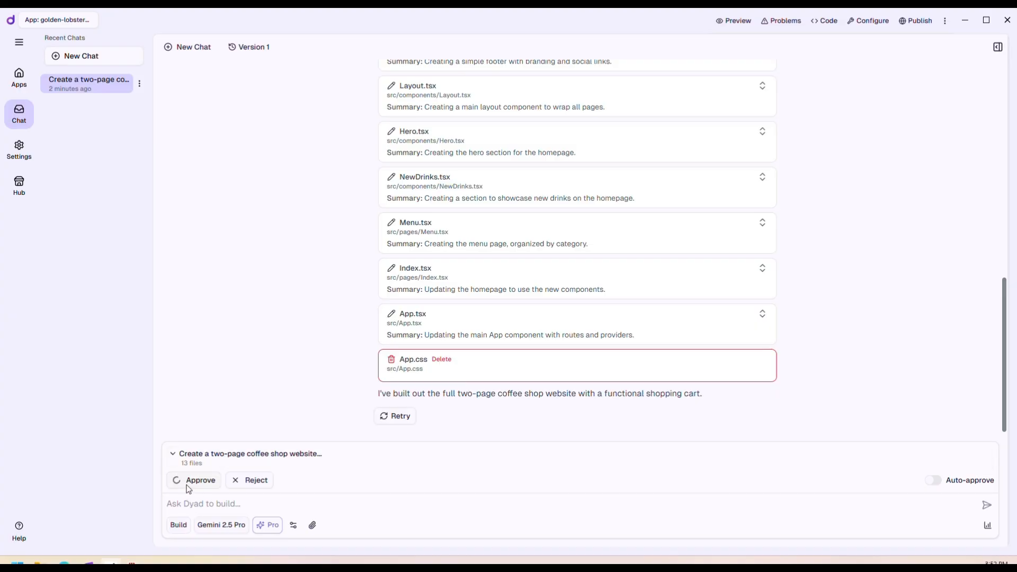
pyautogui.click(200, 480)
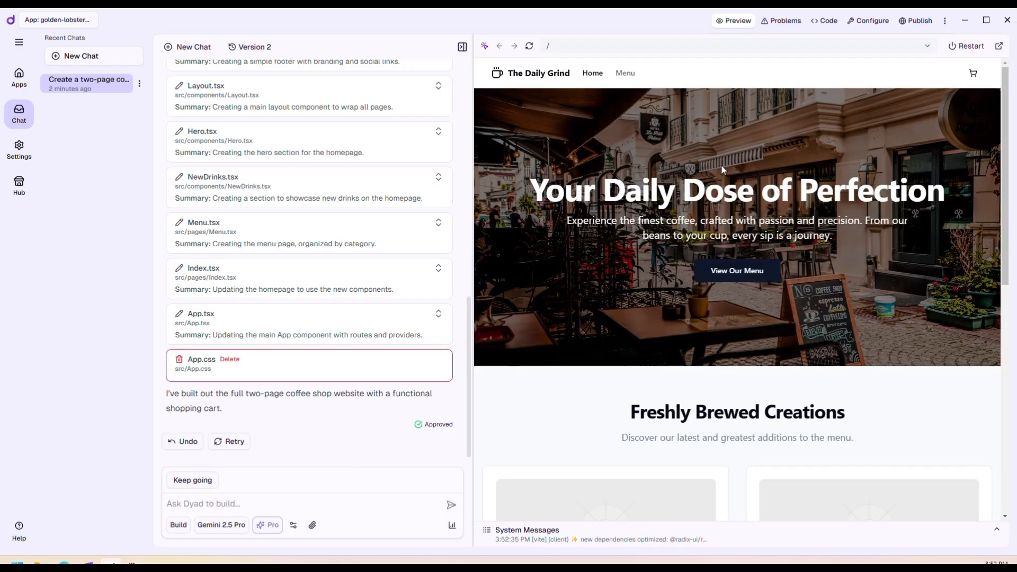
pyautogui.moveTo(557, 171)
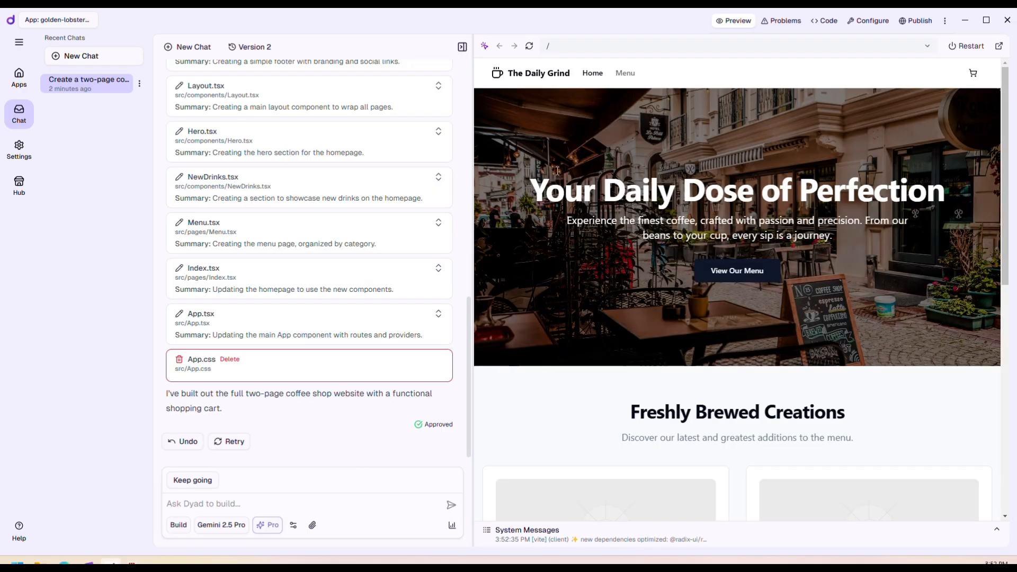
pyautogui.moveTo(551, 285)
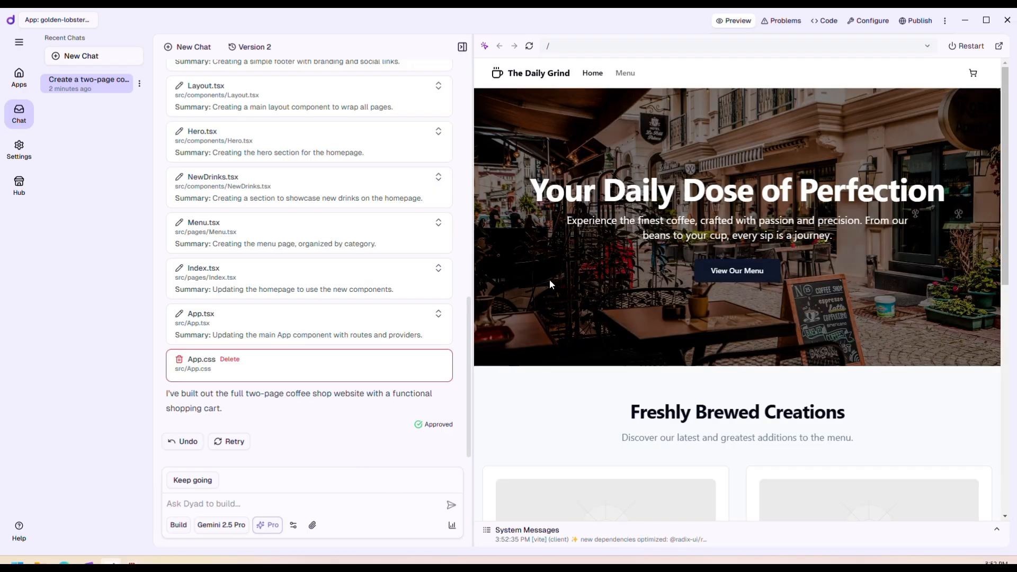
pyautogui.moveTo(601, 272)
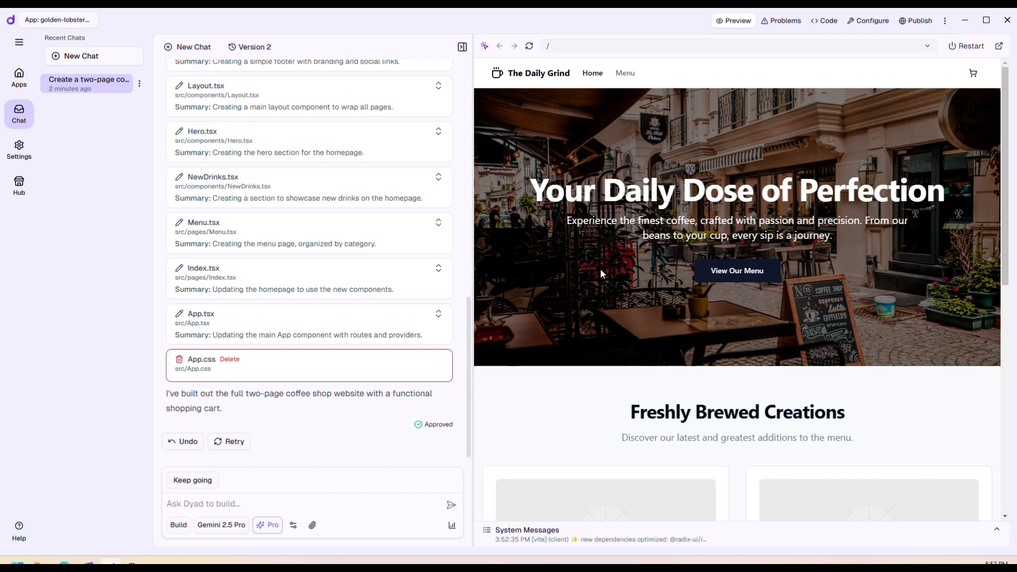
pyautogui.scroll(-3)
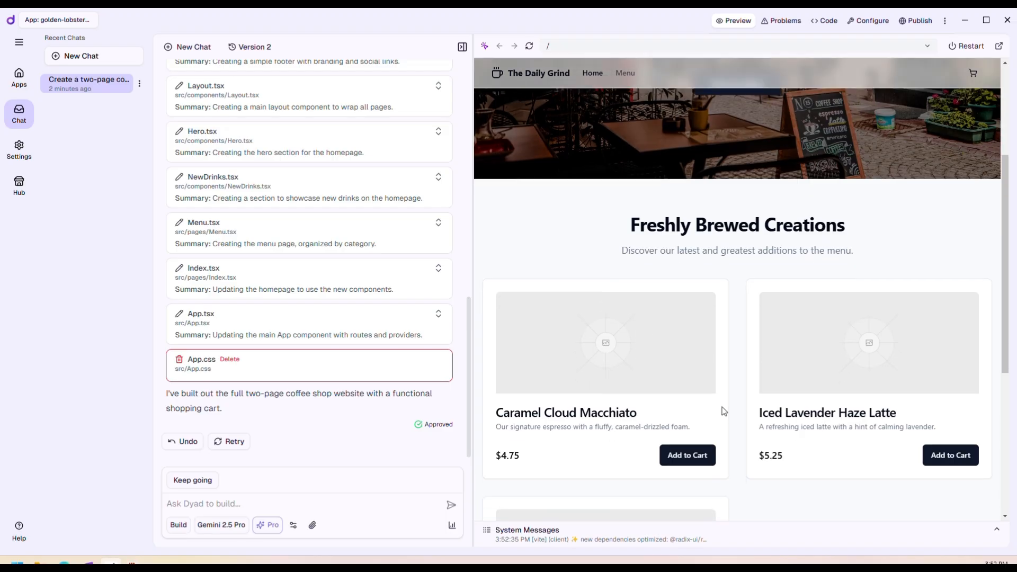
pyautogui.scroll(-3)
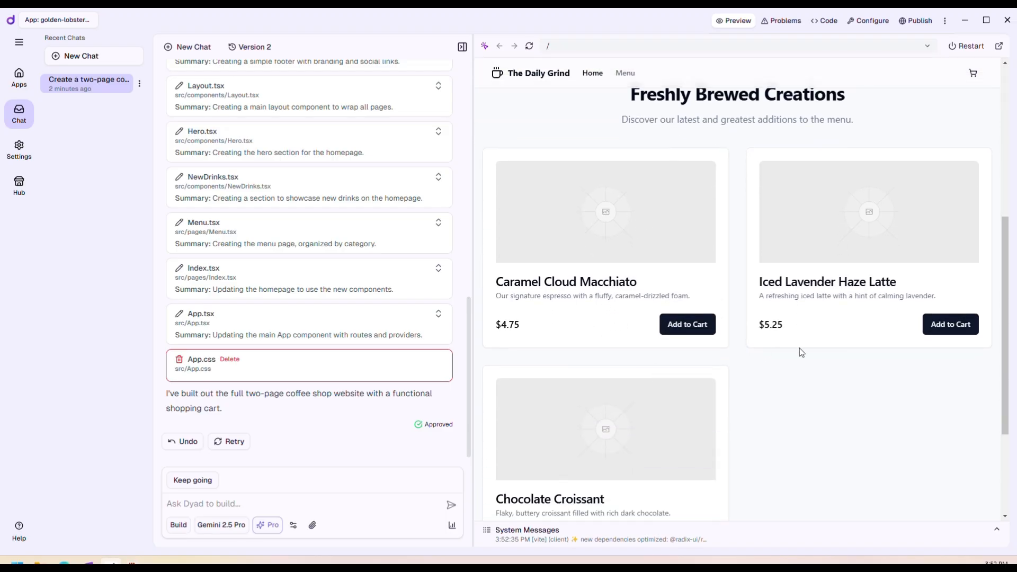
pyautogui.scroll(-3)
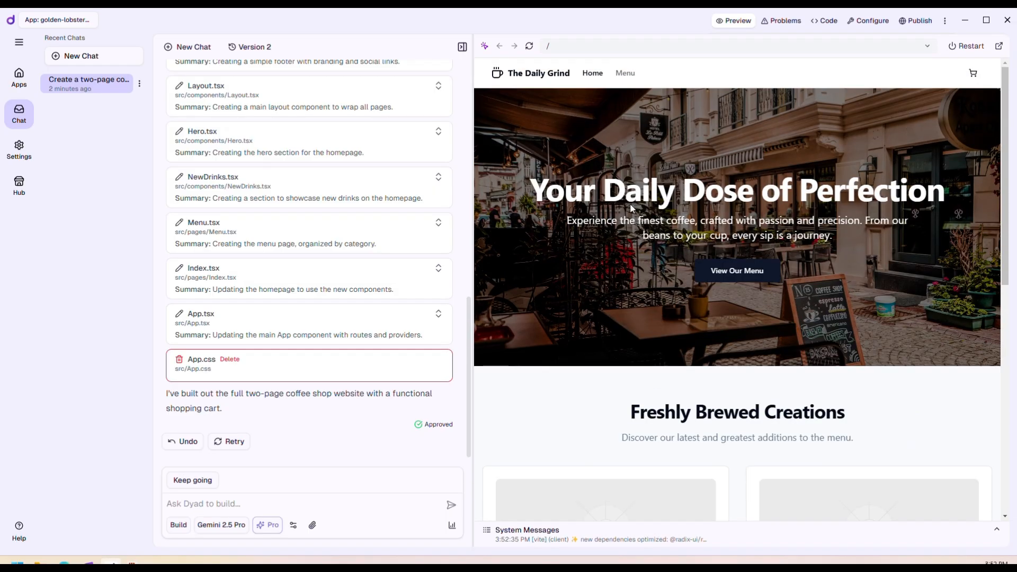
# - Browse the Menu page's Hot and Iced Coffee sections, return Home, then back to Menu
pyautogui.click(625, 73)
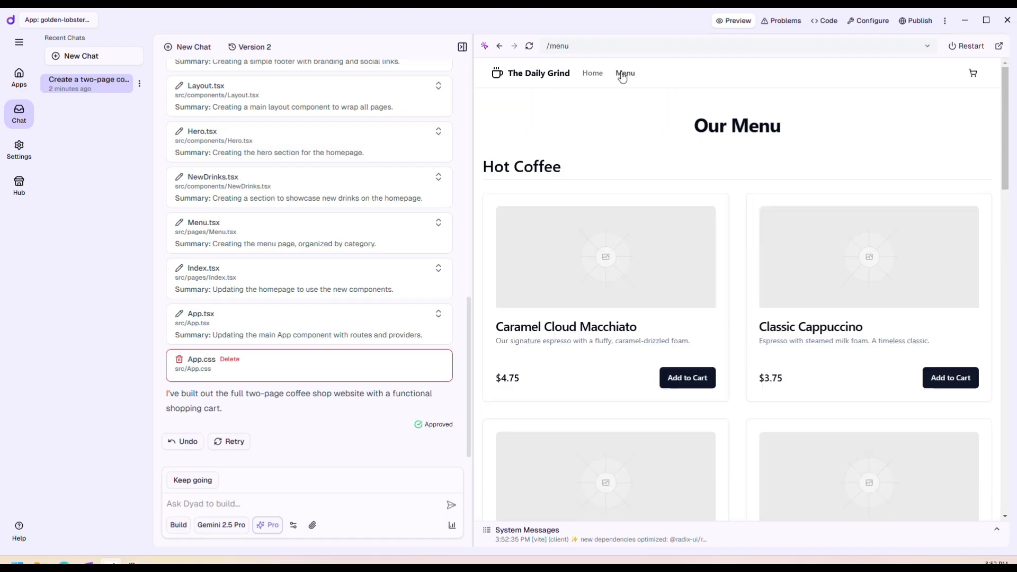
pyautogui.scroll(-3)
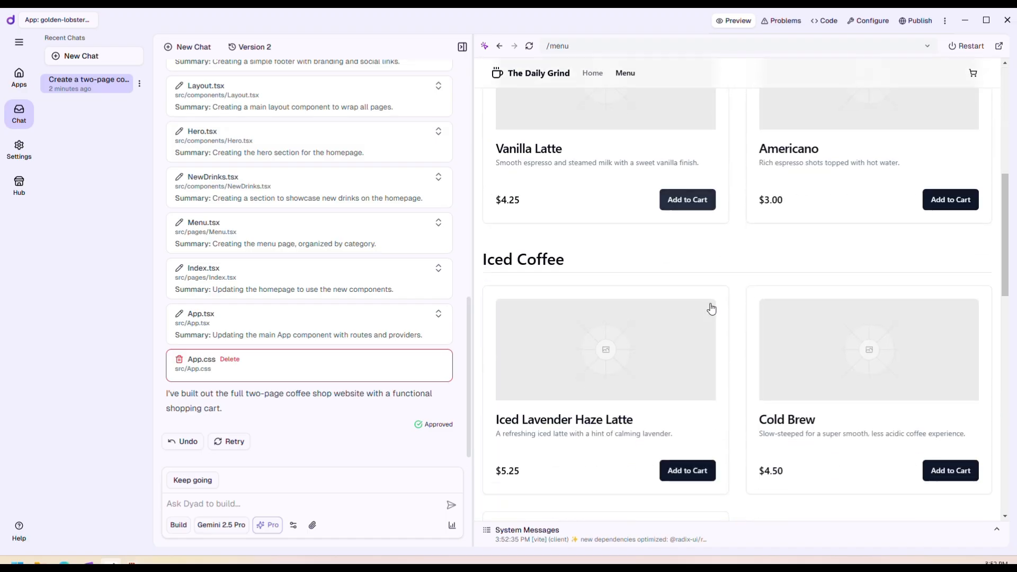
pyautogui.scroll(-3)
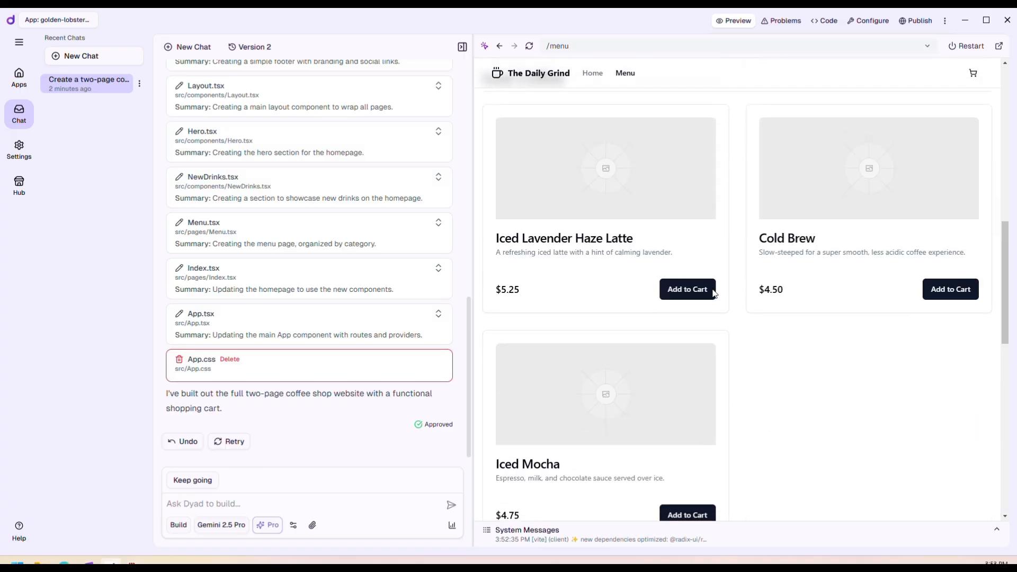
pyautogui.click(592, 73)
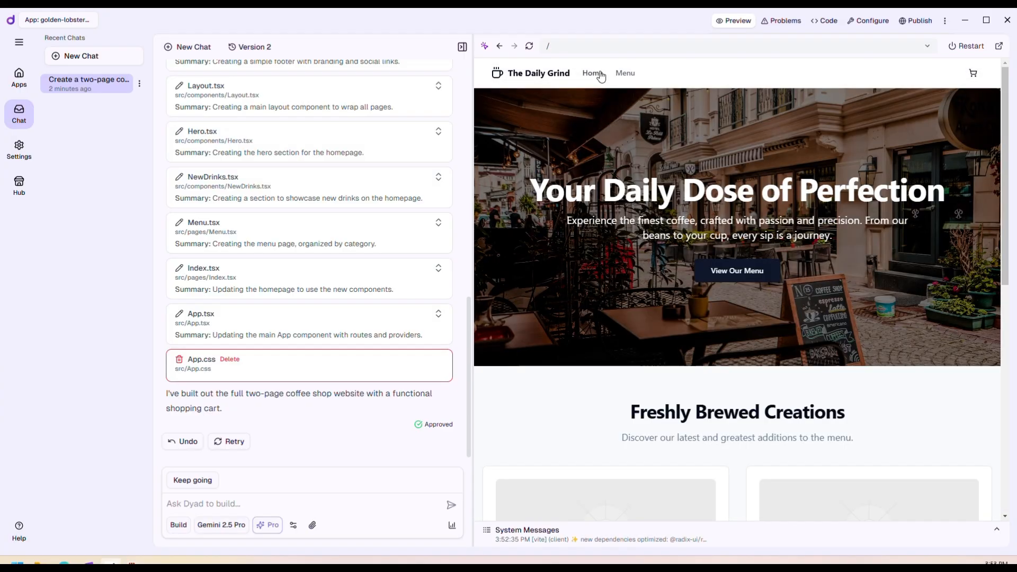
pyautogui.click(626, 73)
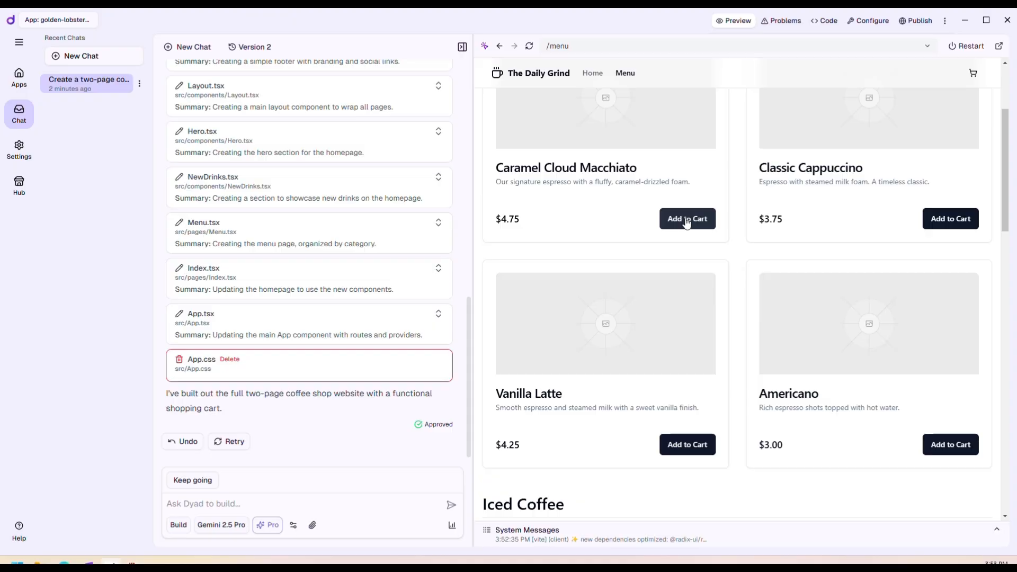
# - Add a Caramel Cloud Macchiato to the cart, check the cart, close it and scroll back to Our Menu
pyautogui.click(687, 219)
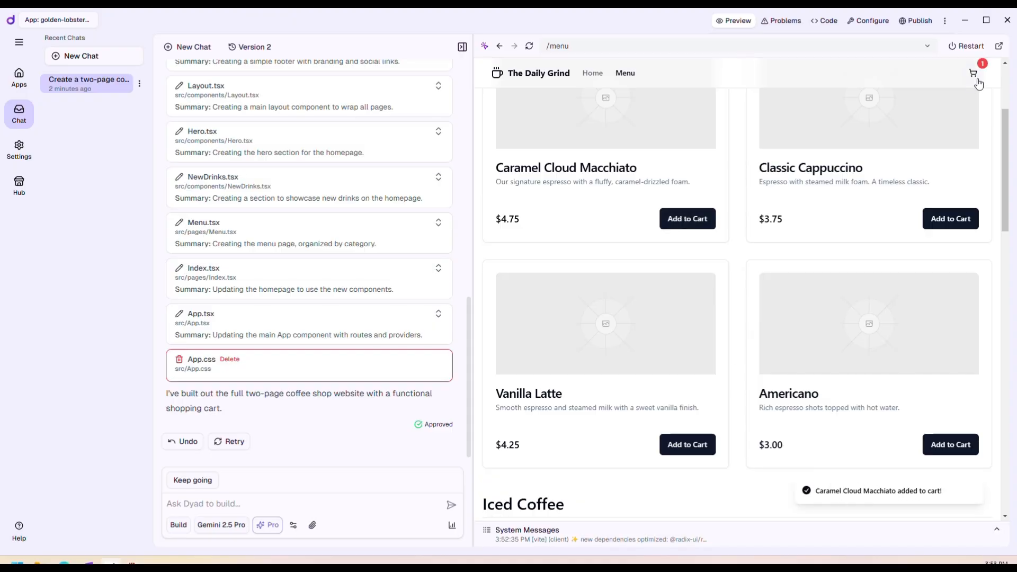
pyautogui.click(973, 72)
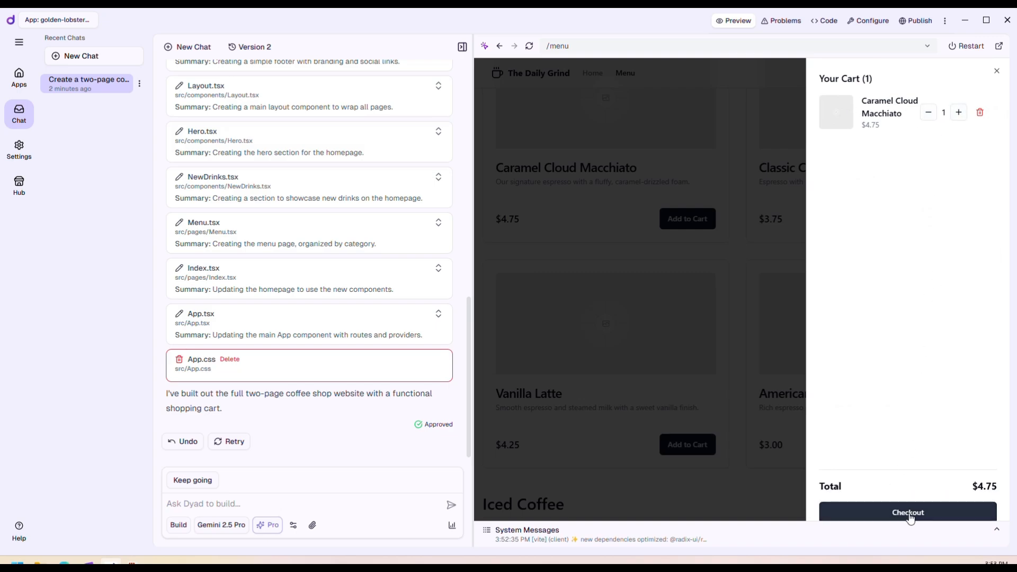
pyautogui.click(996, 71)
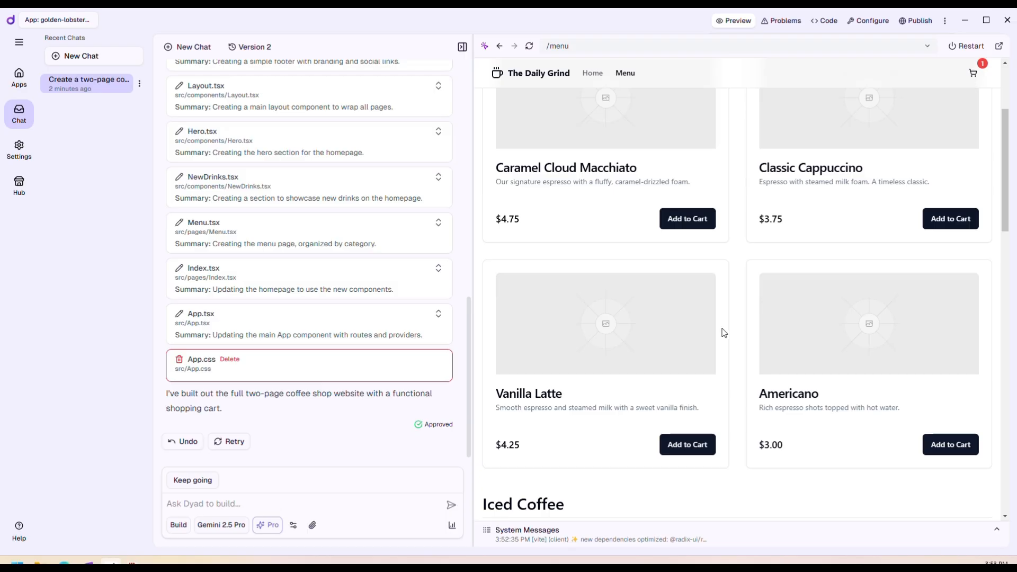
pyautogui.scroll(3)
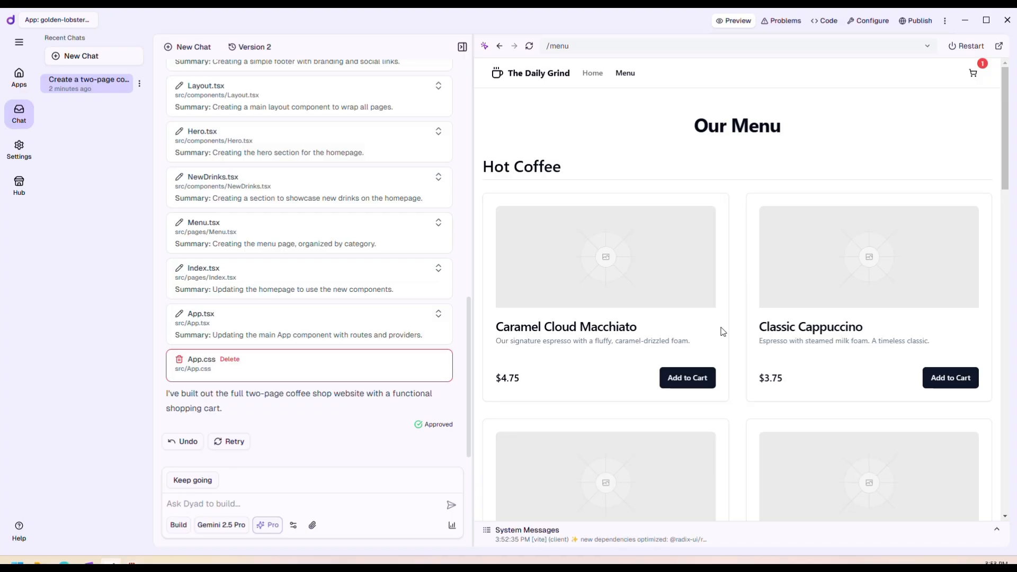
pyautogui.moveTo(162, 166)
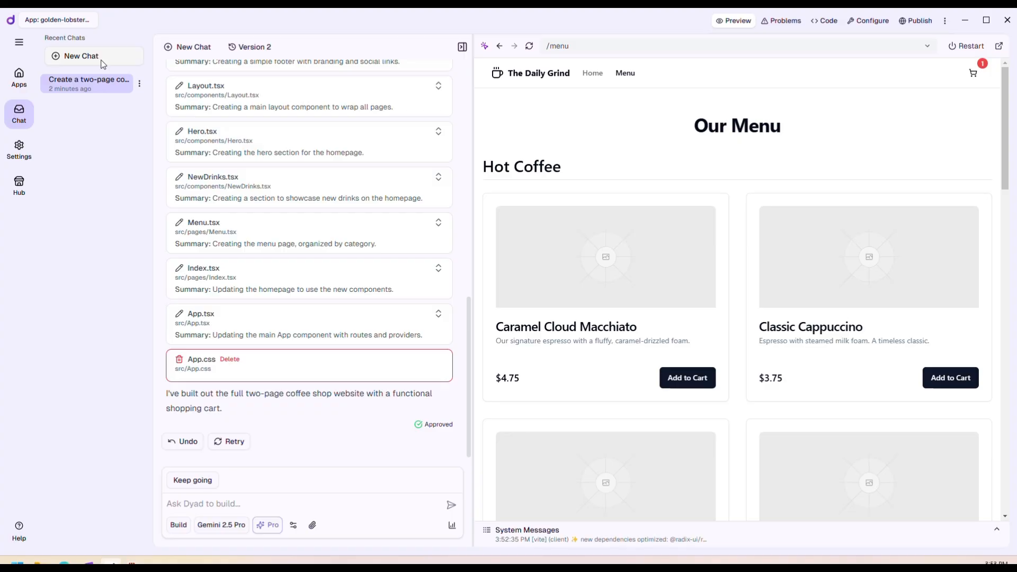
# - Start a New Chat, show the Home page in the preview and resize the chat-preview divider
pyautogui.click(85, 55)
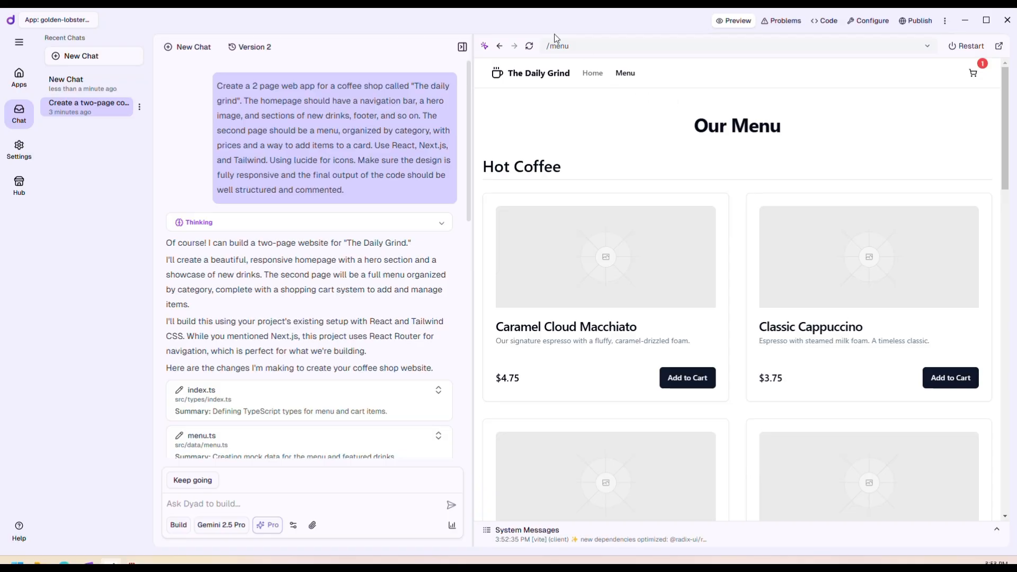
pyautogui.moveTo(527, 192)
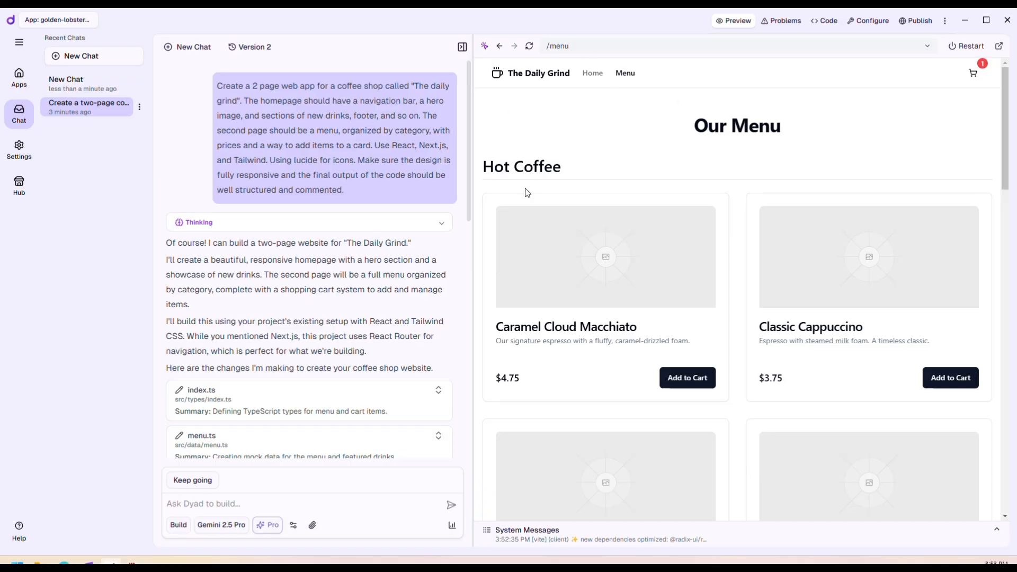
pyautogui.moveTo(607, 238)
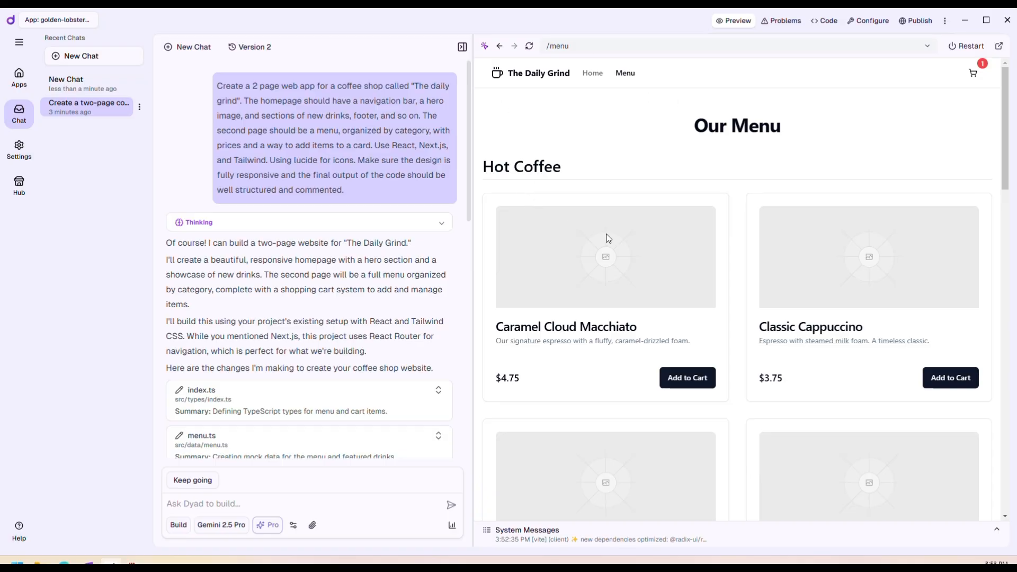
pyautogui.click(592, 73)
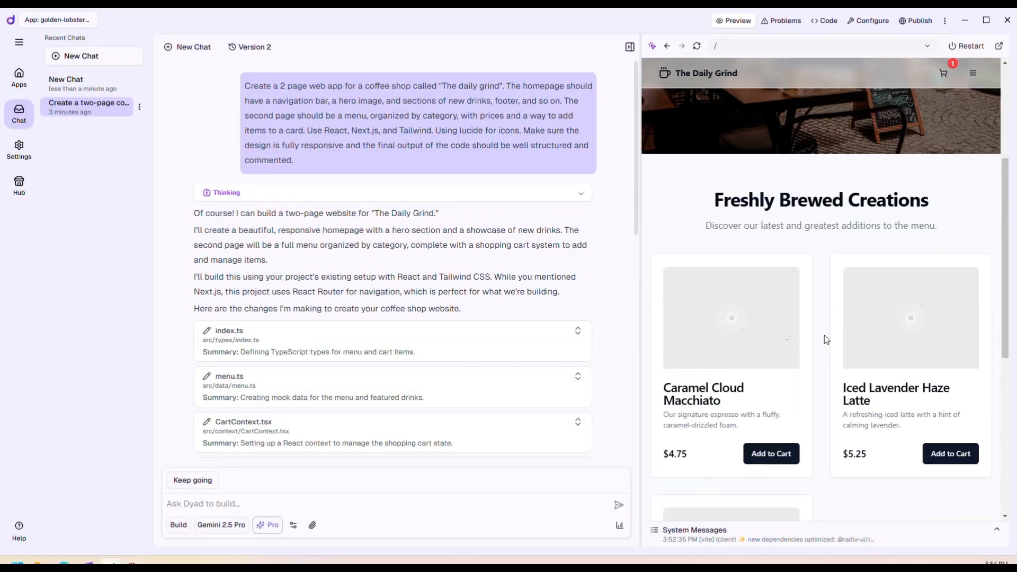
pyautogui.moveTo(638, 309)
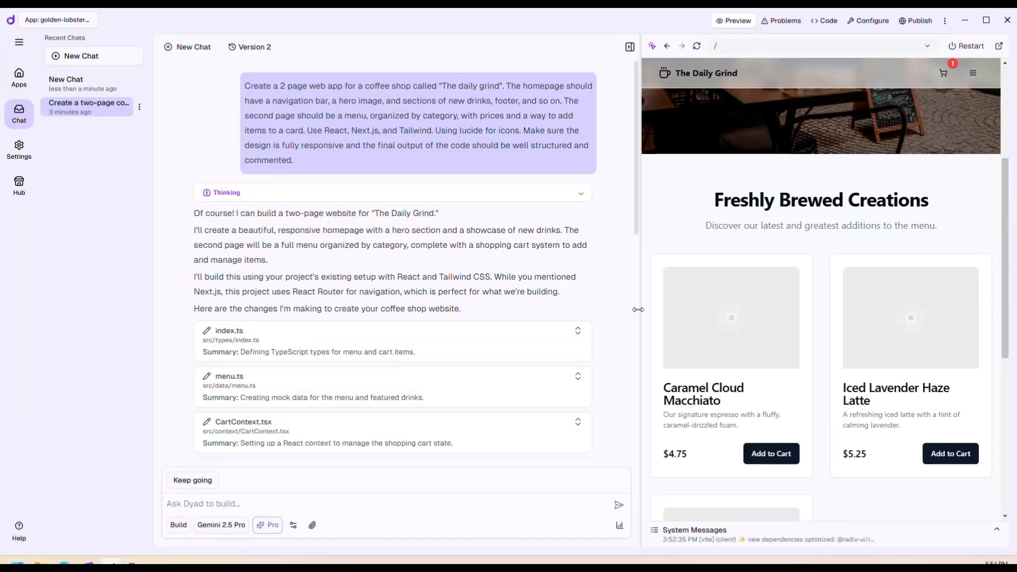
pyautogui.scroll(-3)
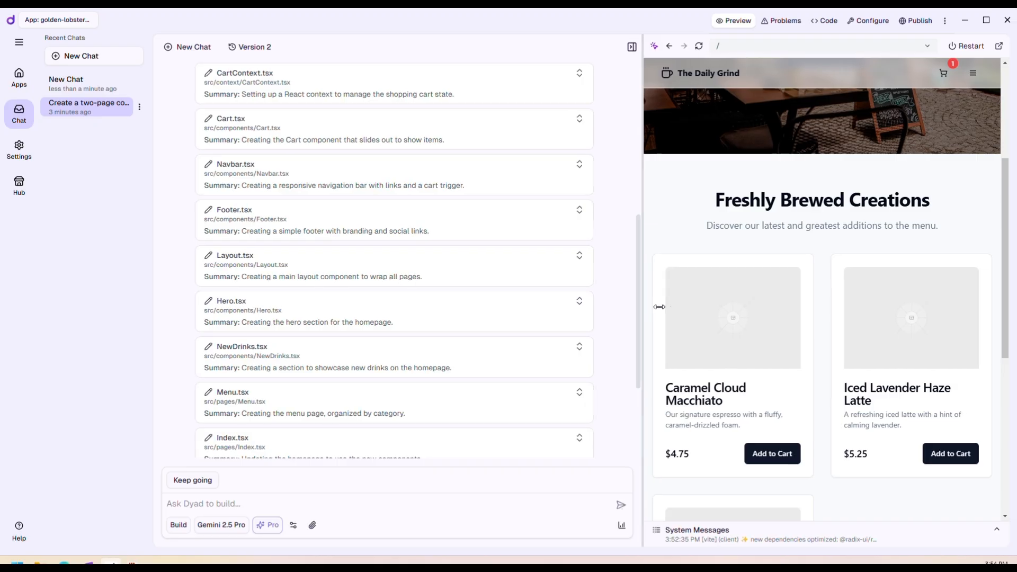
pyautogui.moveTo(659, 306); pyautogui.dragTo(687, 317)
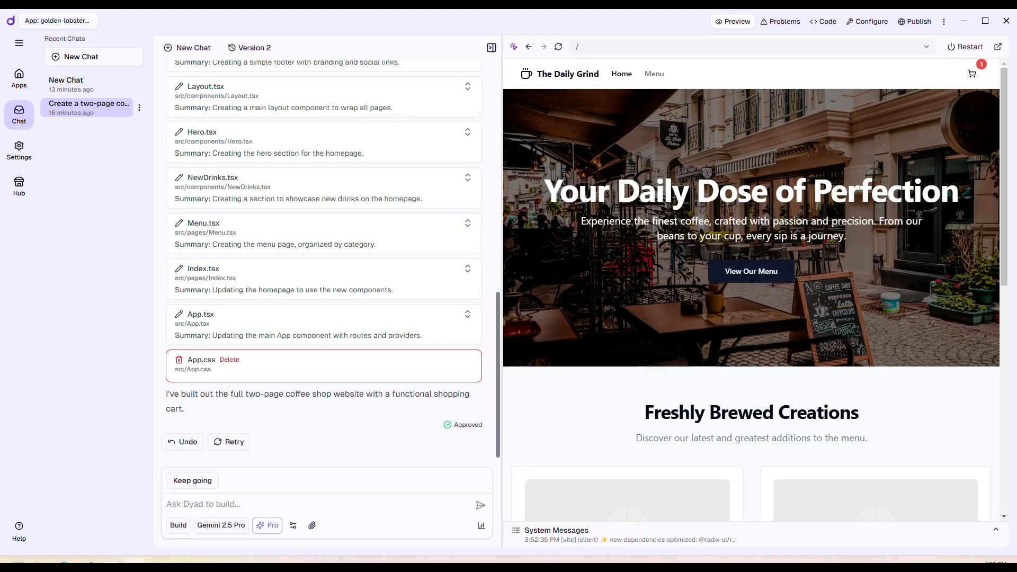
pyautogui.moveTo(823, 59)
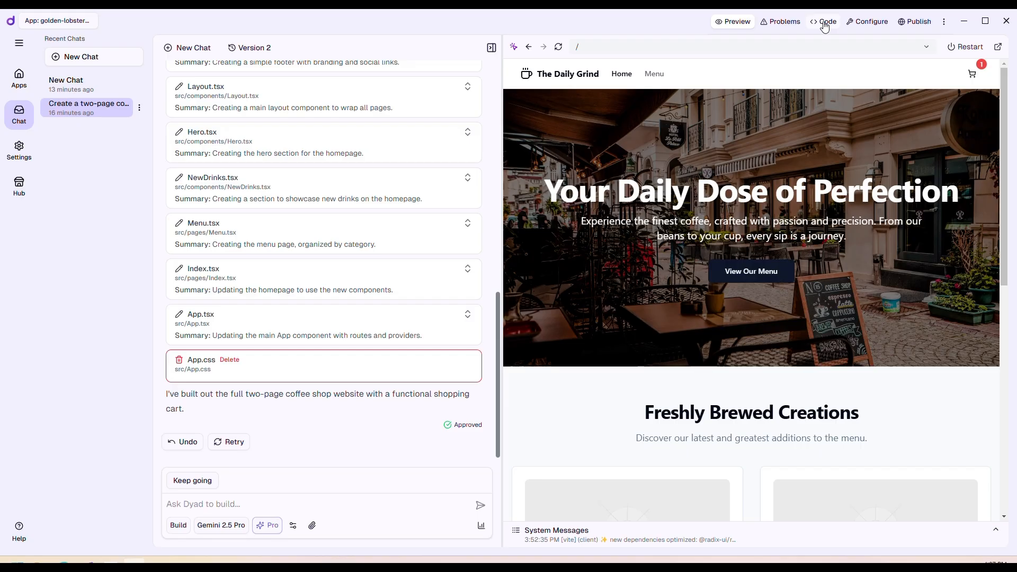
# - Switch to the Code view and inspect menu.ts drink data, the Menu page and robots.txt
pyautogui.click(824, 21)
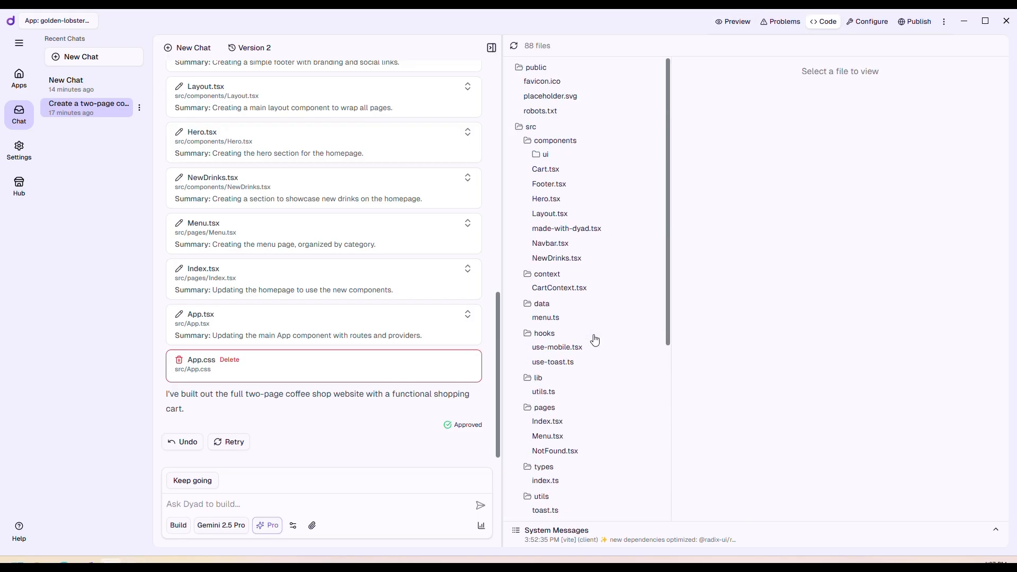
pyautogui.click(544, 392)
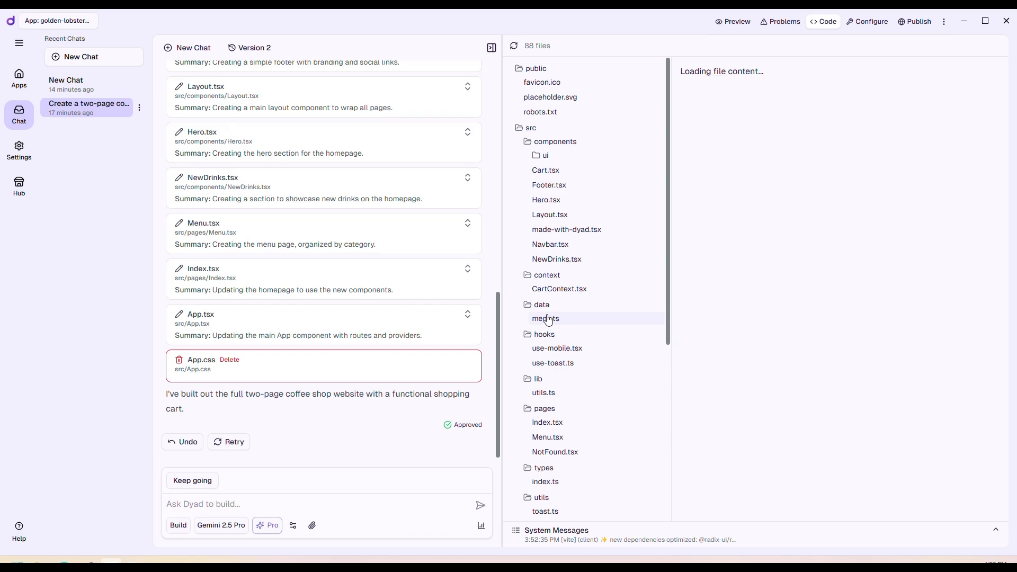
pyautogui.click(545, 318)
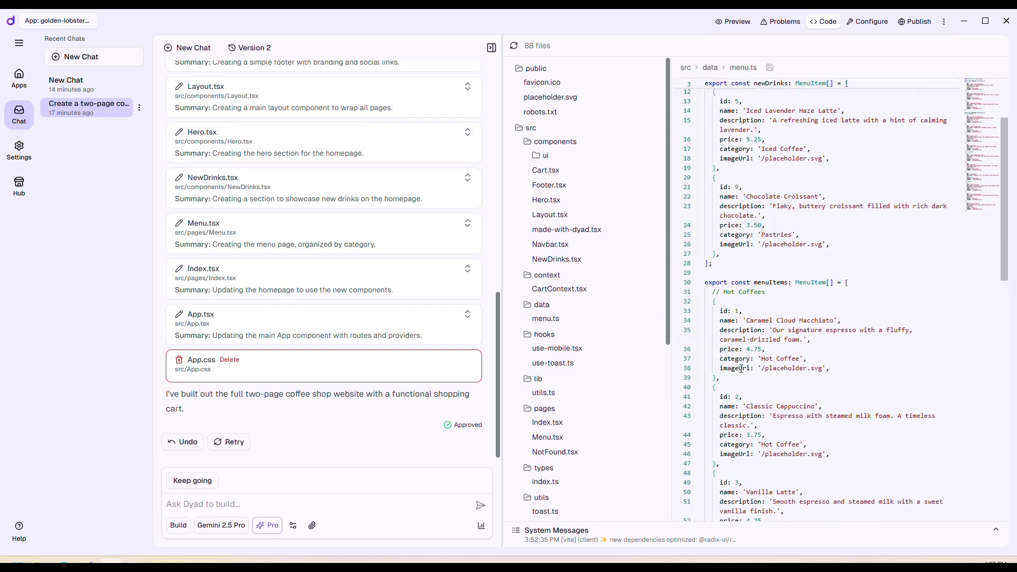
pyautogui.click(547, 437)
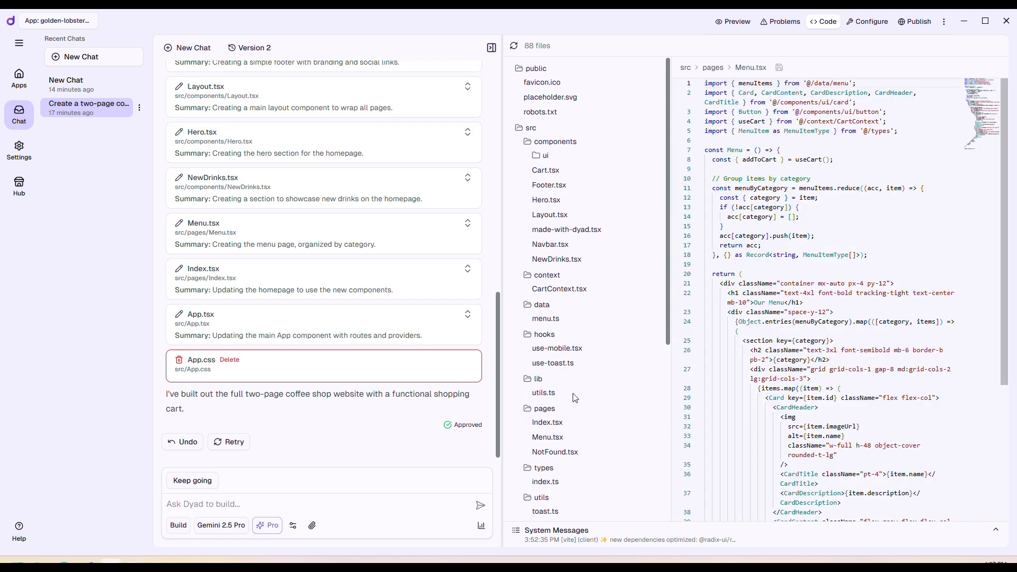
pyautogui.click(540, 112)
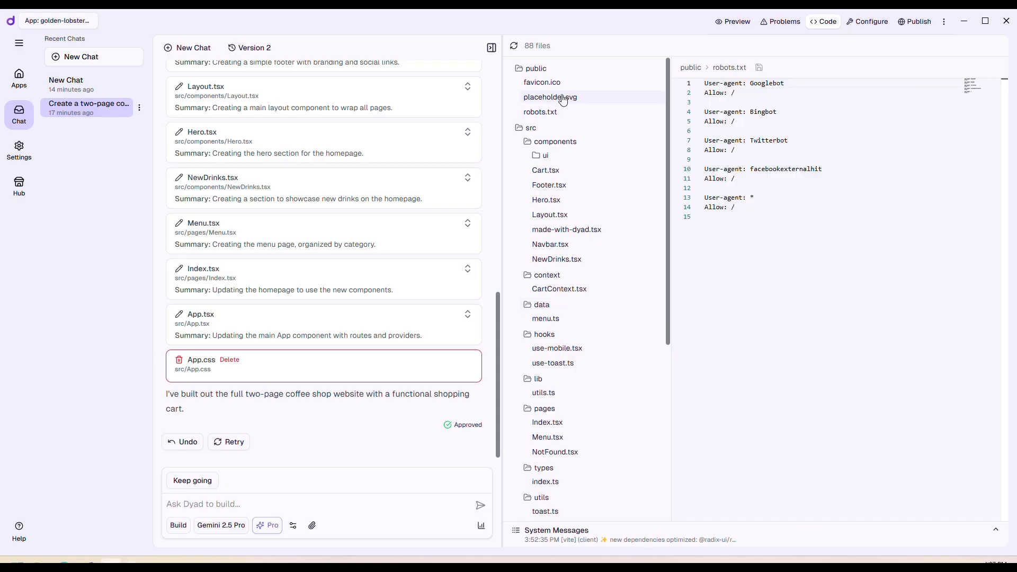
# - Display the Footer component's code and scroll through the file tree
pyautogui.click(549, 185)
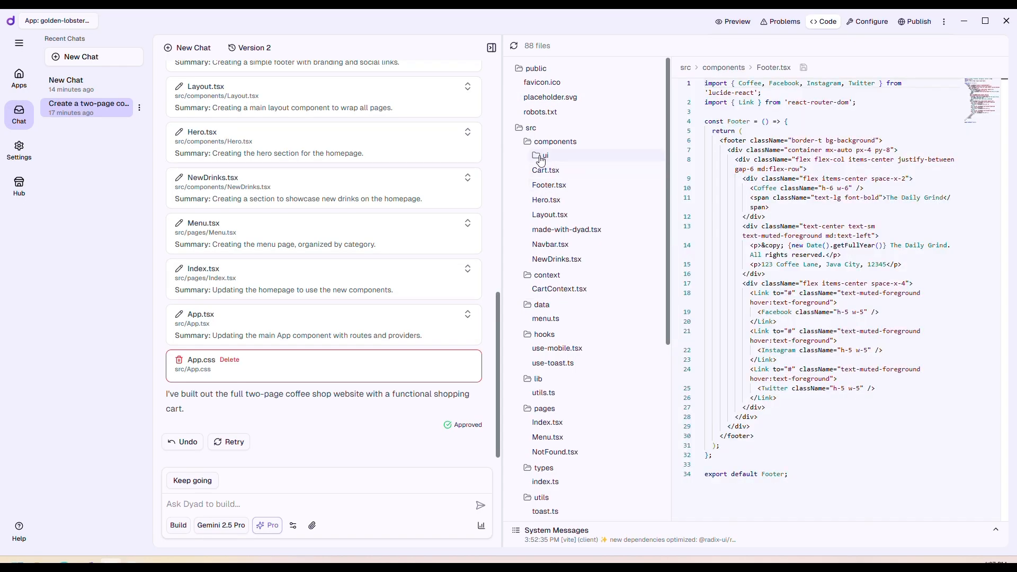
pyautogui.scroll(-3)
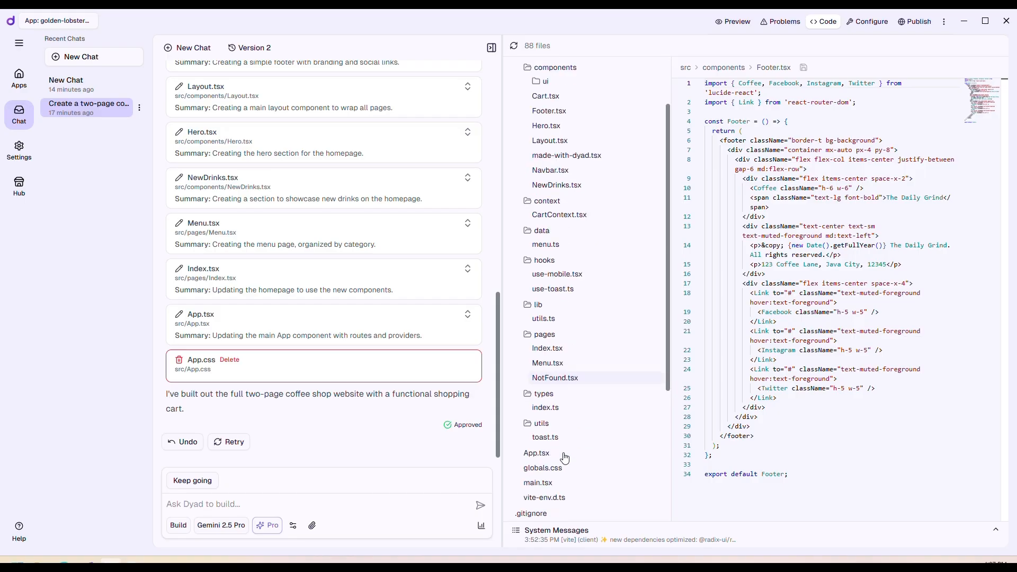
pyautogui.scroll(-3)
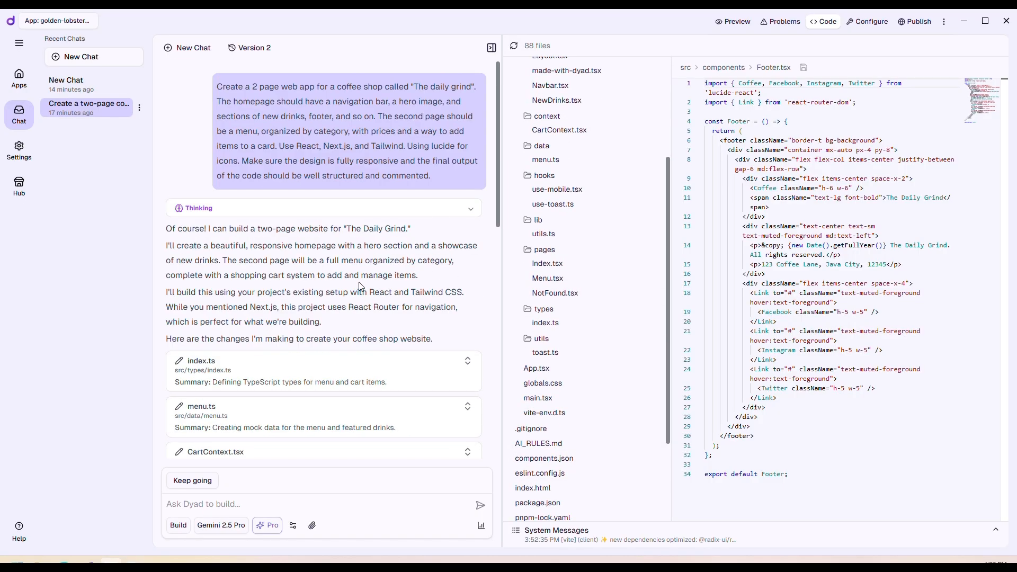
pyautogui.moveTo(591, 235)
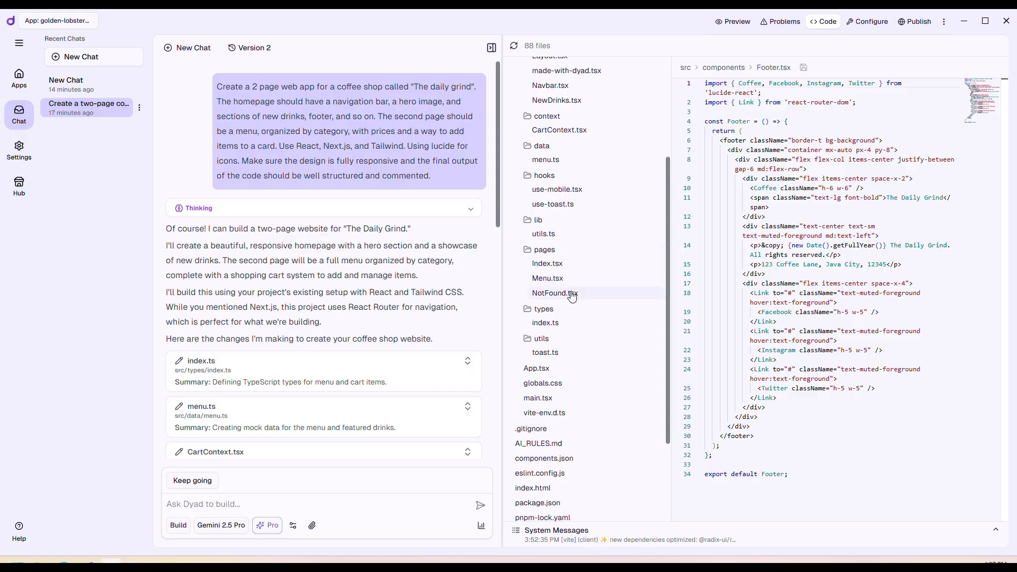
pyautogui.scroll(-3)
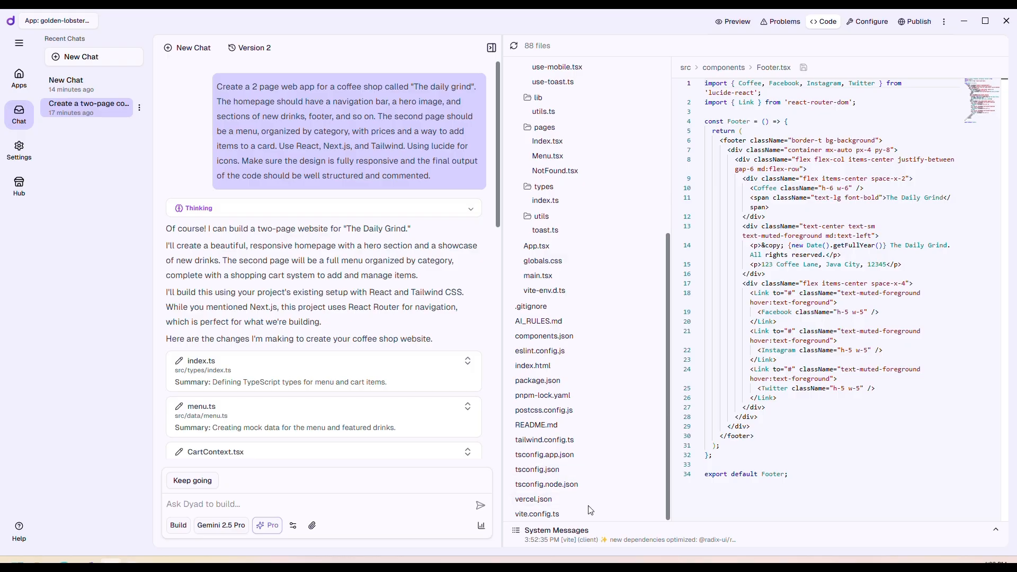
pyautogui.moveTo(606, 511)
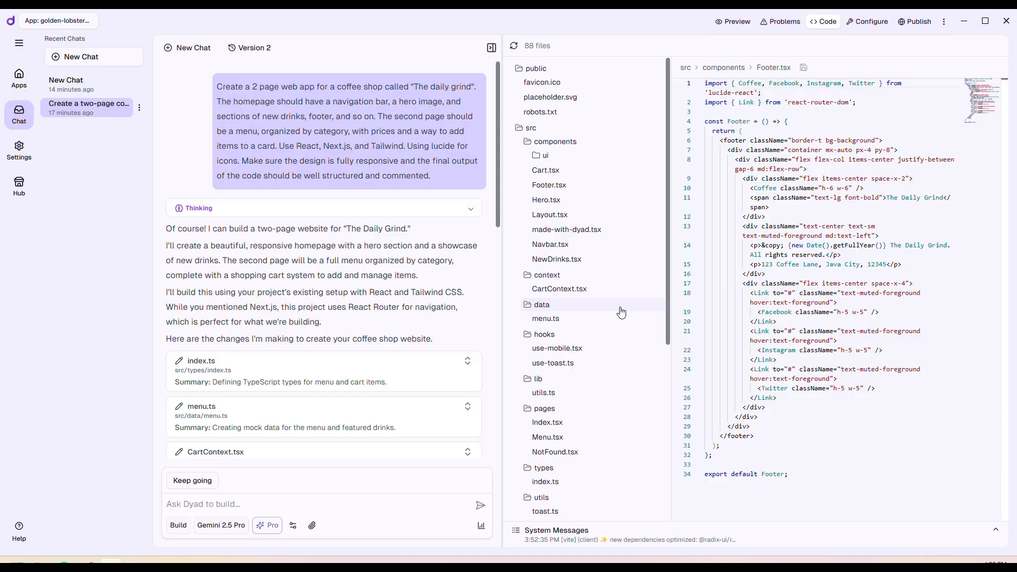
# - Inspect made-with-dyad.tsx, Hero, Navbar and CartContext component files
pyautogui.click(567, 229)
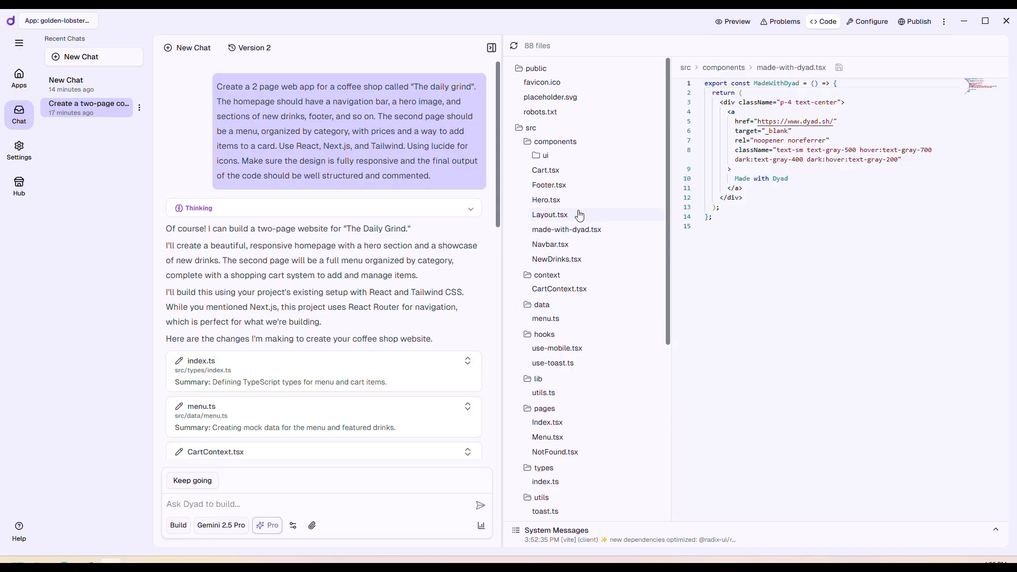
pyautogui.click(546, 200)
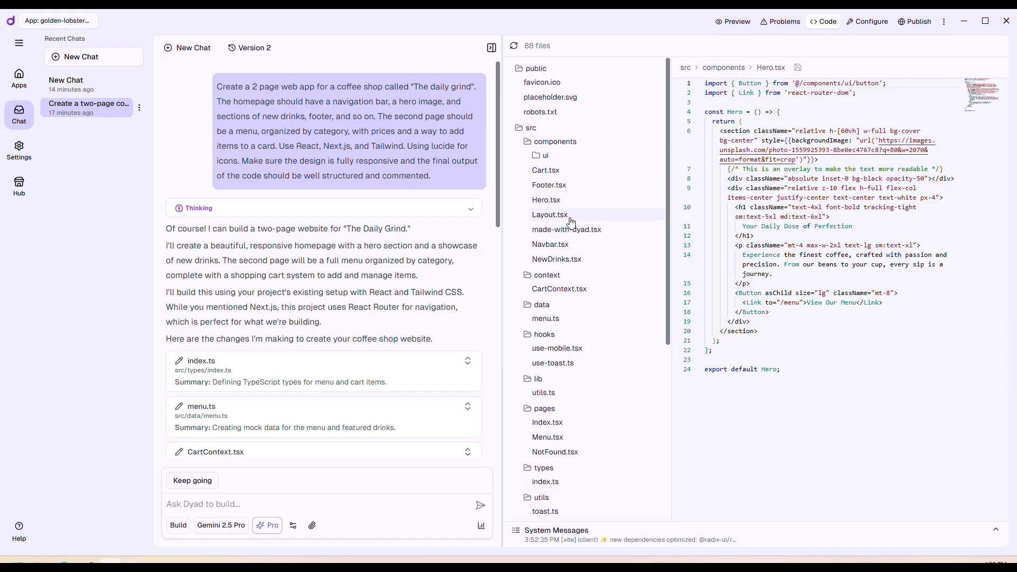
pyautogui.click(550, 244)
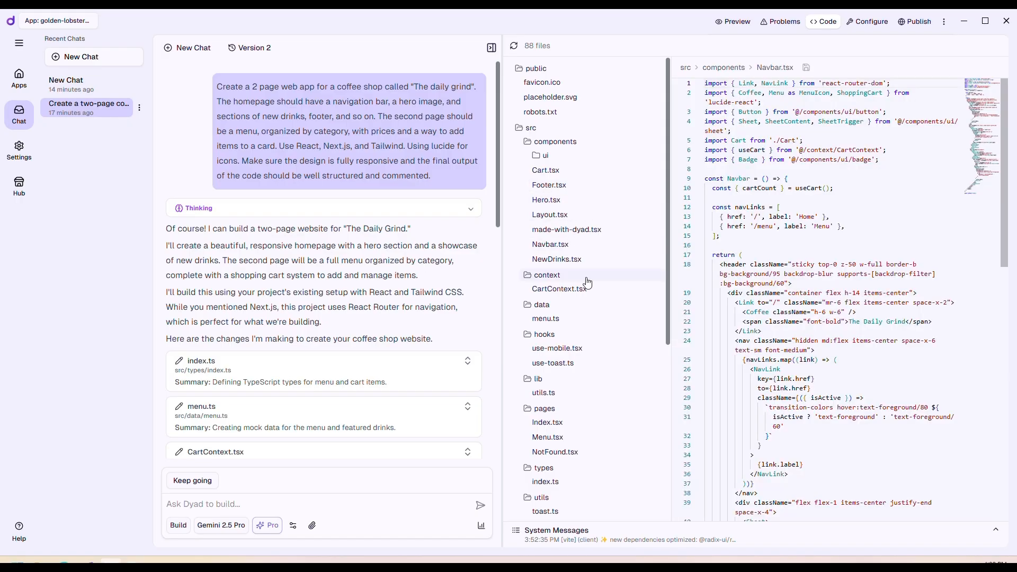
pyautogui.click(559, 289)
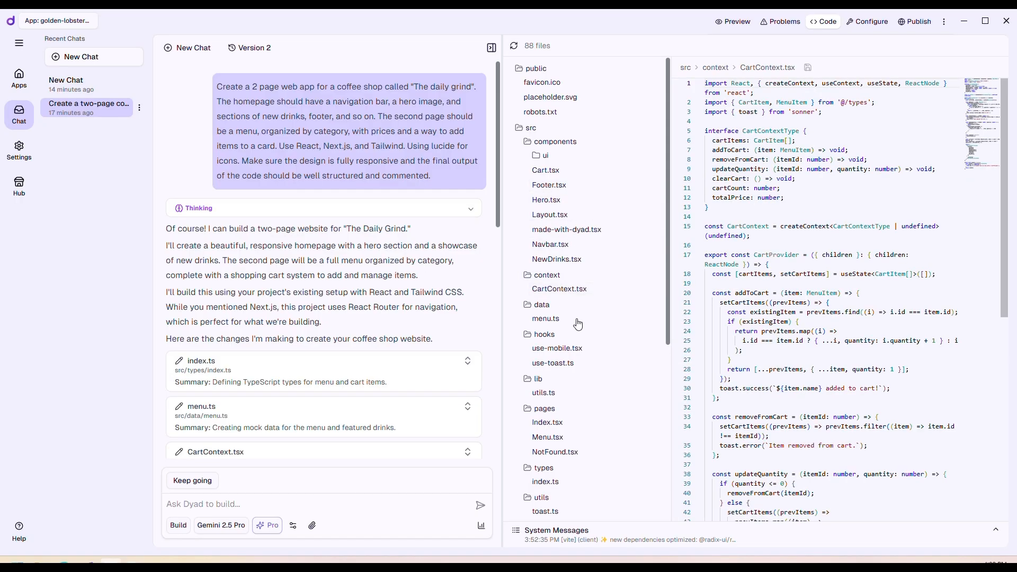
# - Revisit Hero and made-with-dyad.tsx, then return to the live homepage preview
pyautogui.click(546, 200)
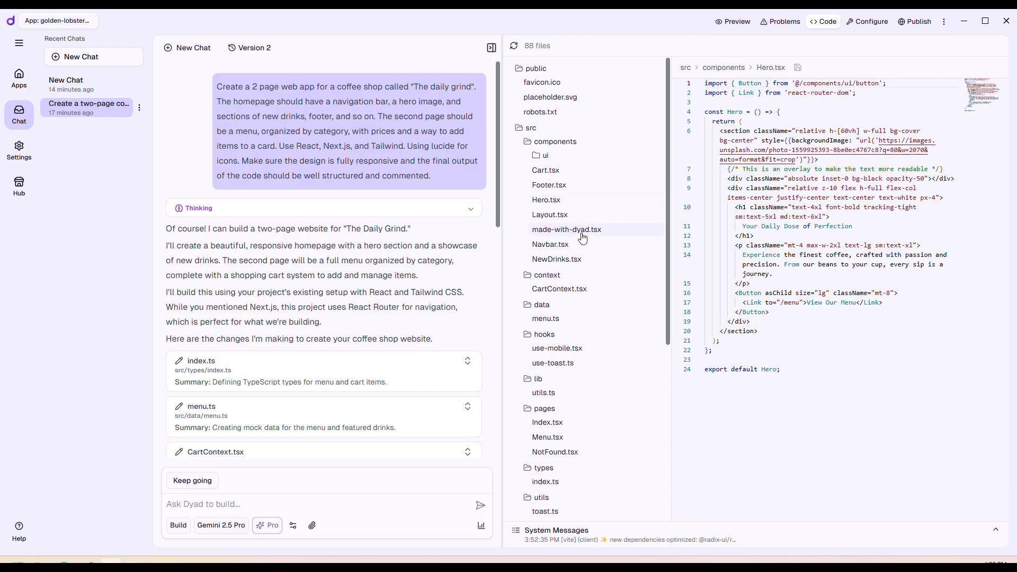
pyautogui.click(566, 229)
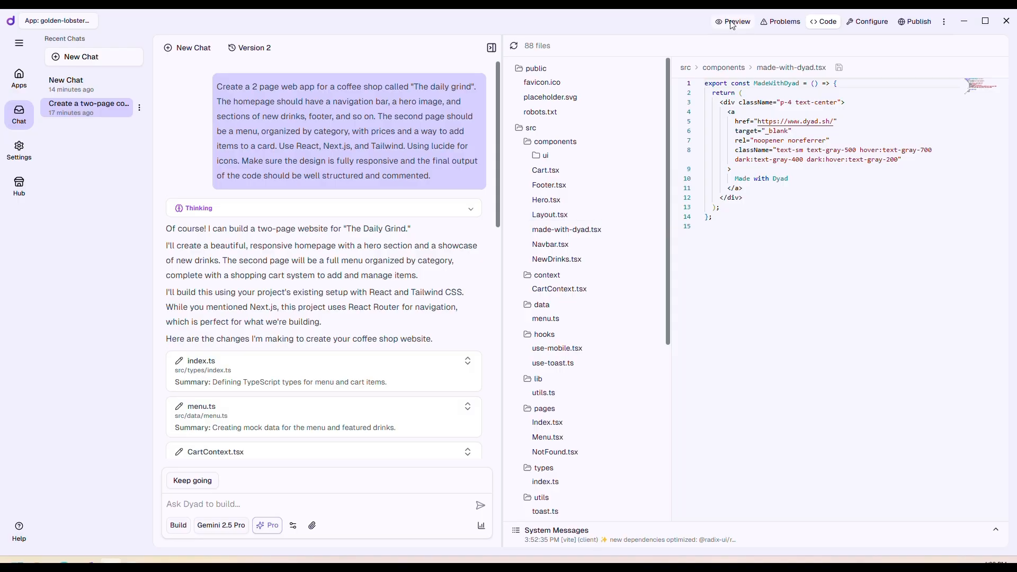
pyautogui.click(733, 21)
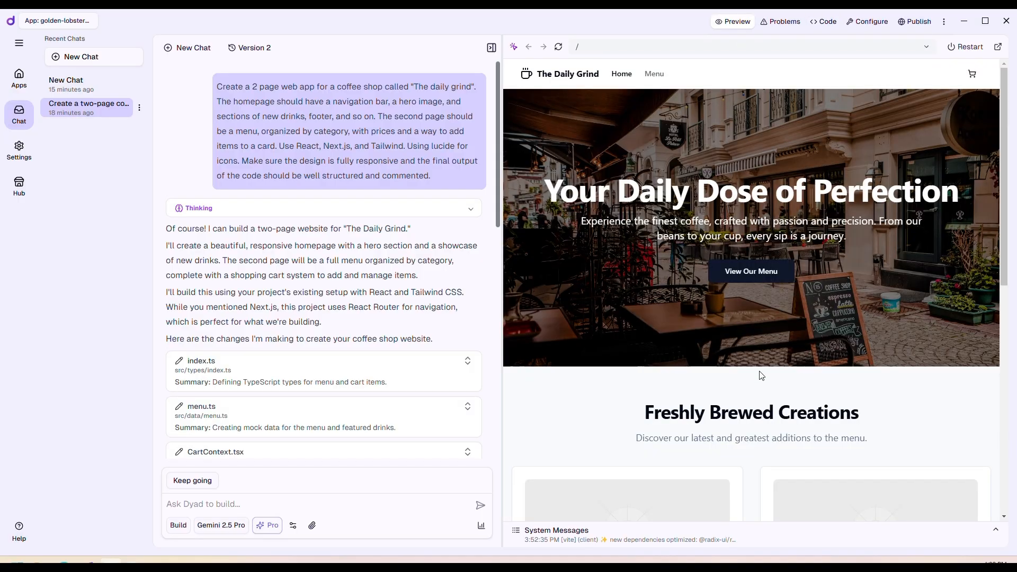